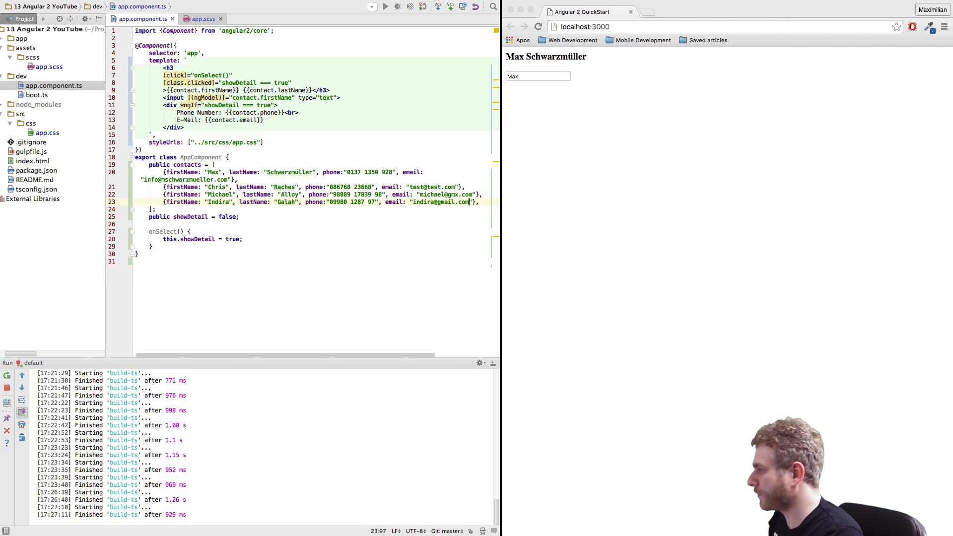
Replace the contact <h3> with a ul > li item holding (click) and [class.clicked]
{"action": "double_click", "coordinate": [253, 201]}
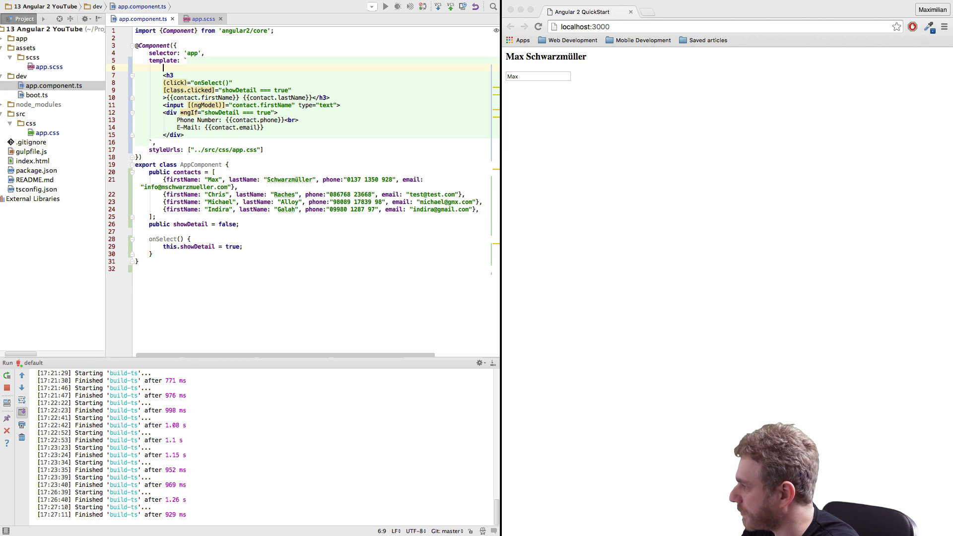
{"action": "type", "text": "ul>"}
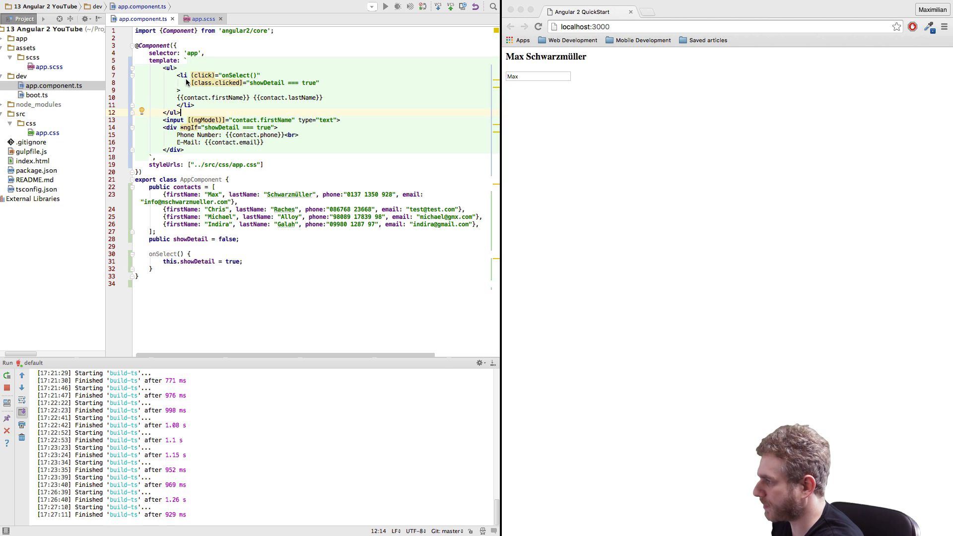
{"action": "mouse_move", "coordinate": [230, 109]}
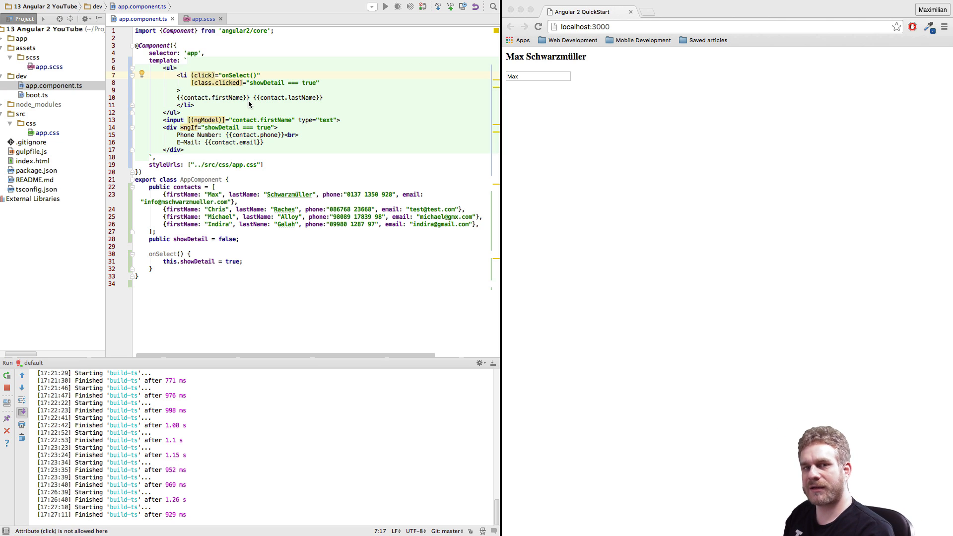
{"action": "mouse_move", "coordinate": [213, 125]}
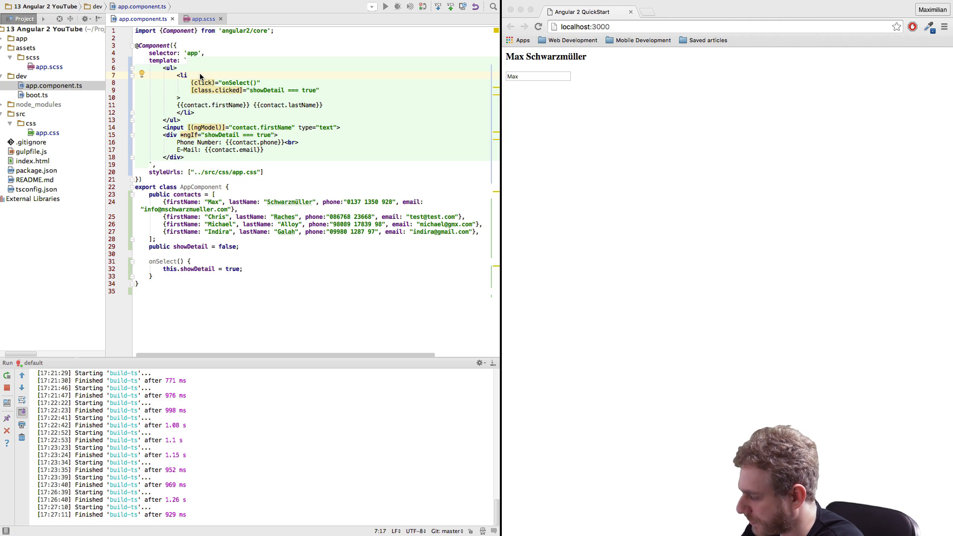
Add *ngFor="#contact of contacts" to the list item so every contact is listed
{"action": "type", "text": "*"}
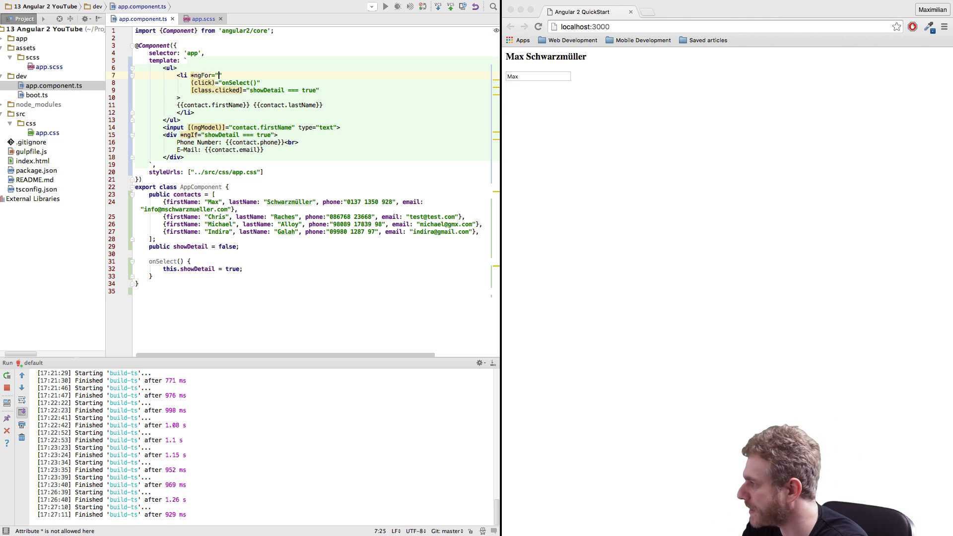
{"action": "type", "text": "#"}
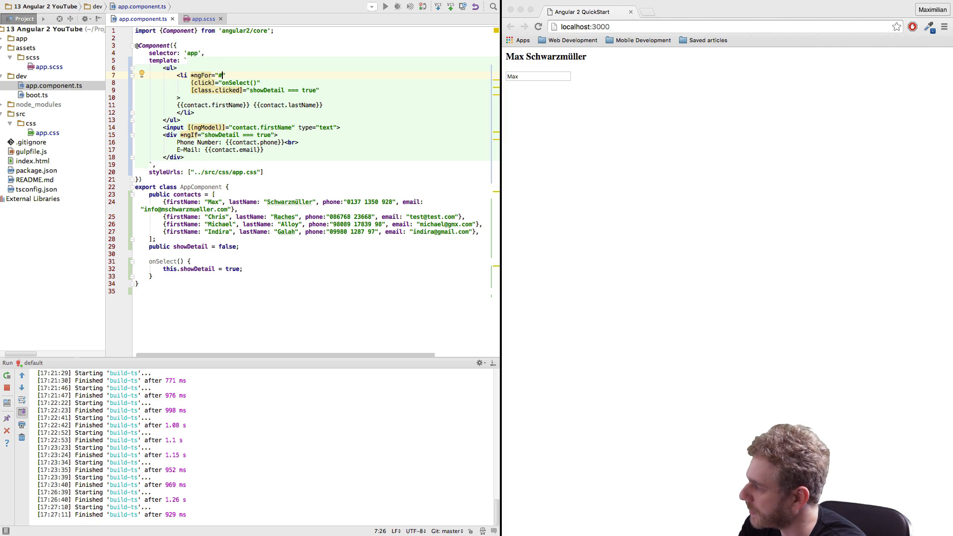
{"action": "type", "text": "contact of contacts"}
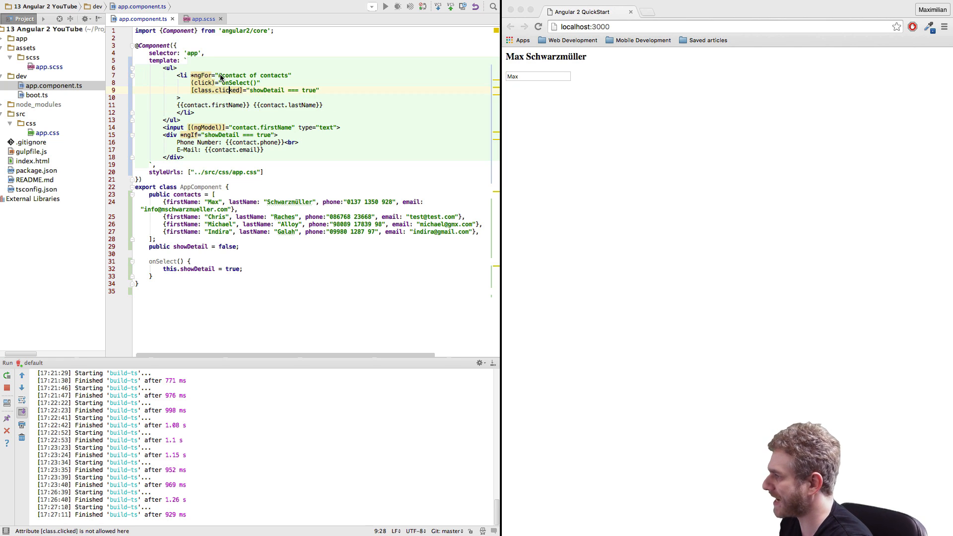
{"action": "double_click", "coordinate": [230, 75]}
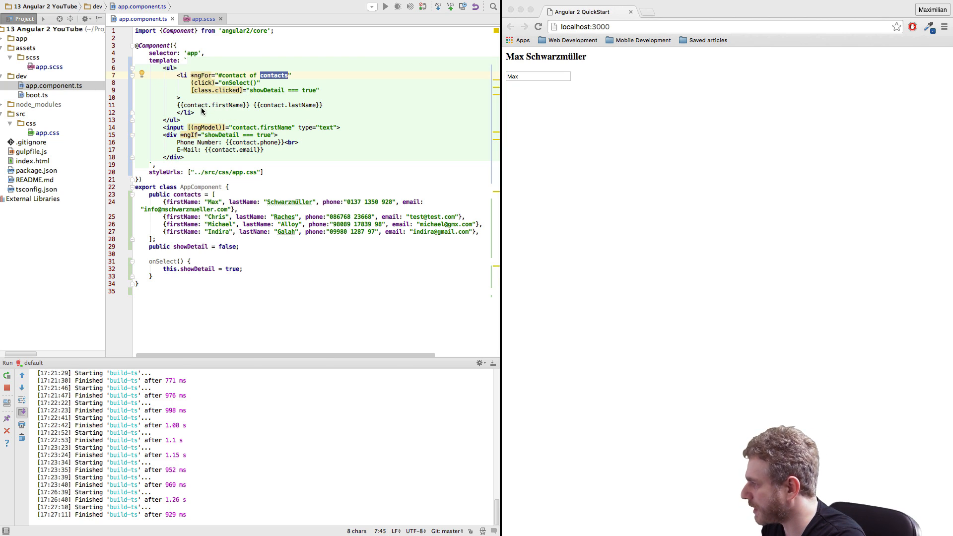
{"action": "mouse_move", "coordinate": [271, 99]}
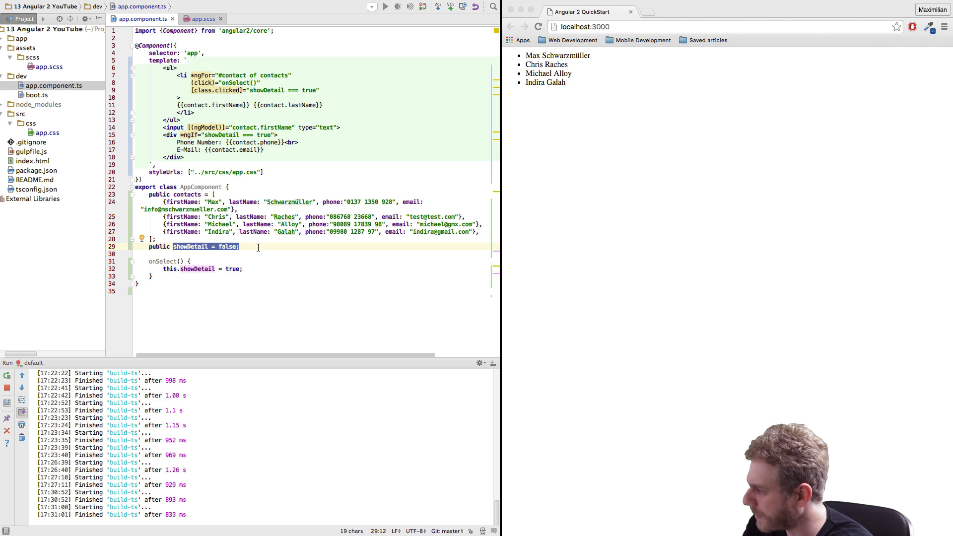
Declare a selectedContact = {} property on the component
{"action": "type", "text": "se"}
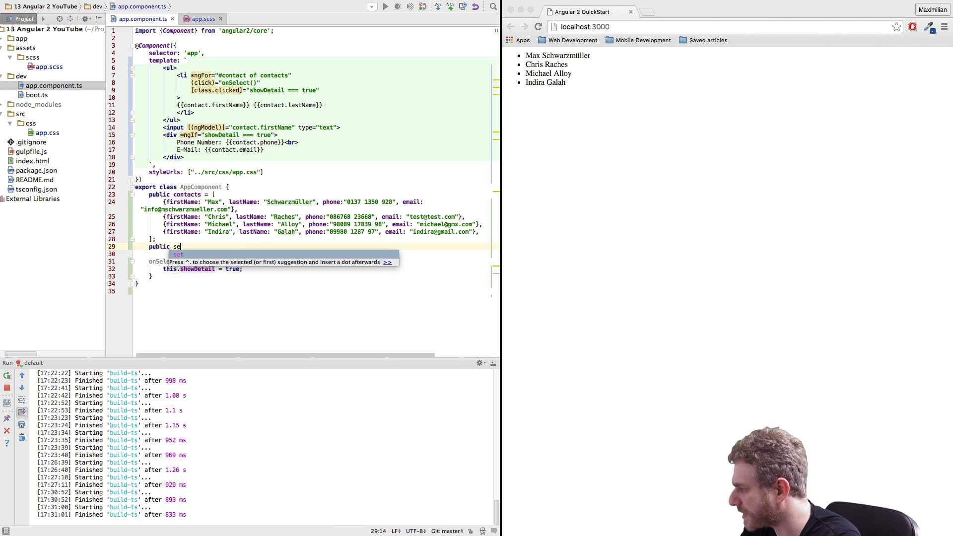
{"action": "type", "text": "lectedContact"}
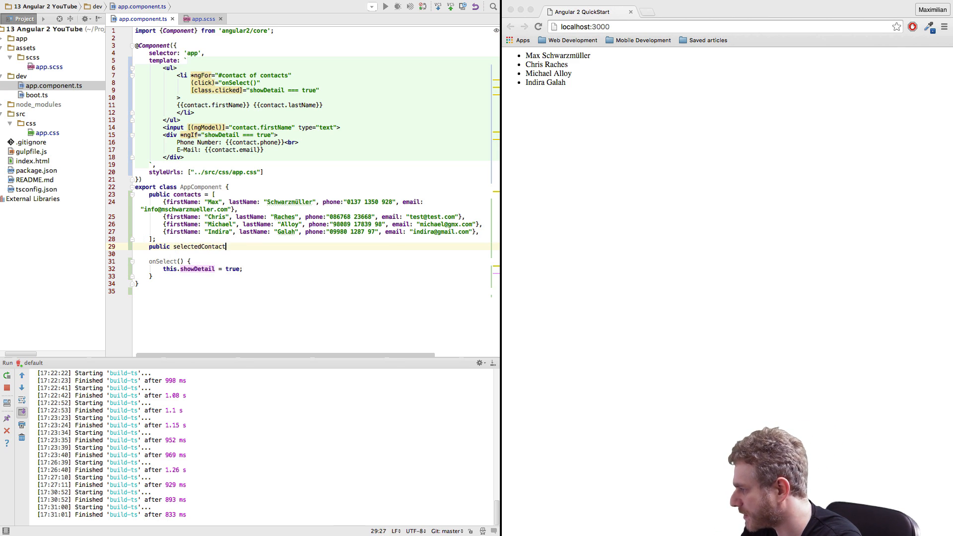
{"action": "type", "text": "= {};"}
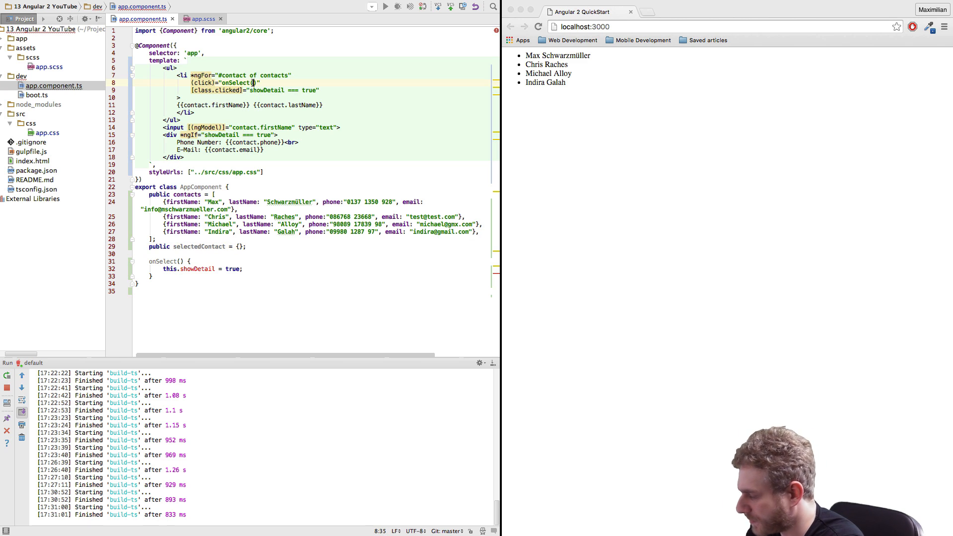
Make onSelect(contact) assign this.selectedContact = contact and bind the detail fields to selectedContact
{"action": "type", "text": "contact"}
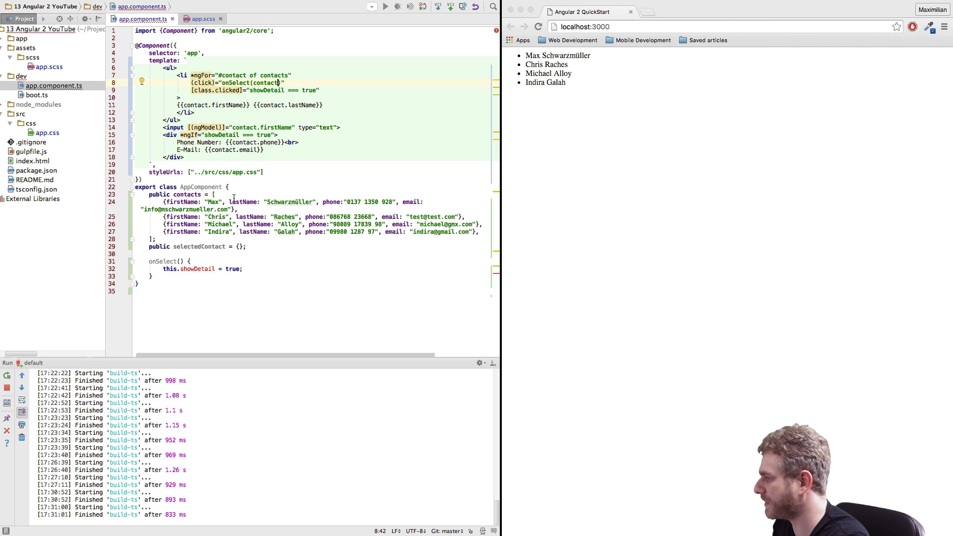
{"action": "type", "text": "contact"}
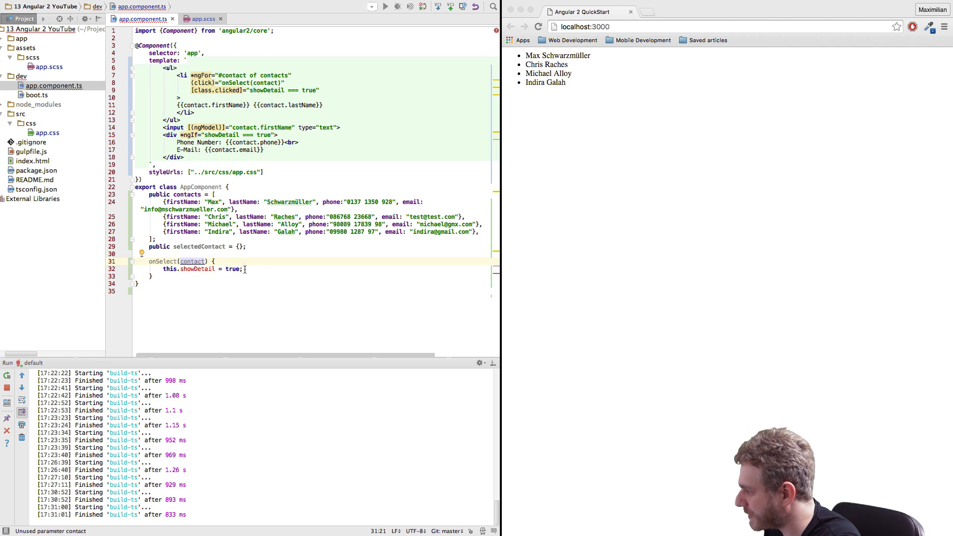
{"action": "type", "text": "sele"}
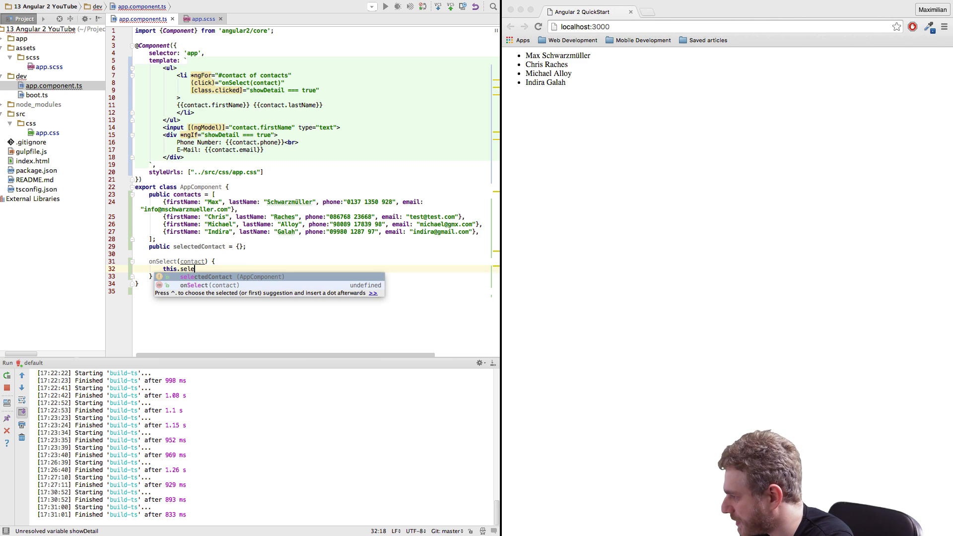
{"action": "type", "text": "ctedContact = contact"}
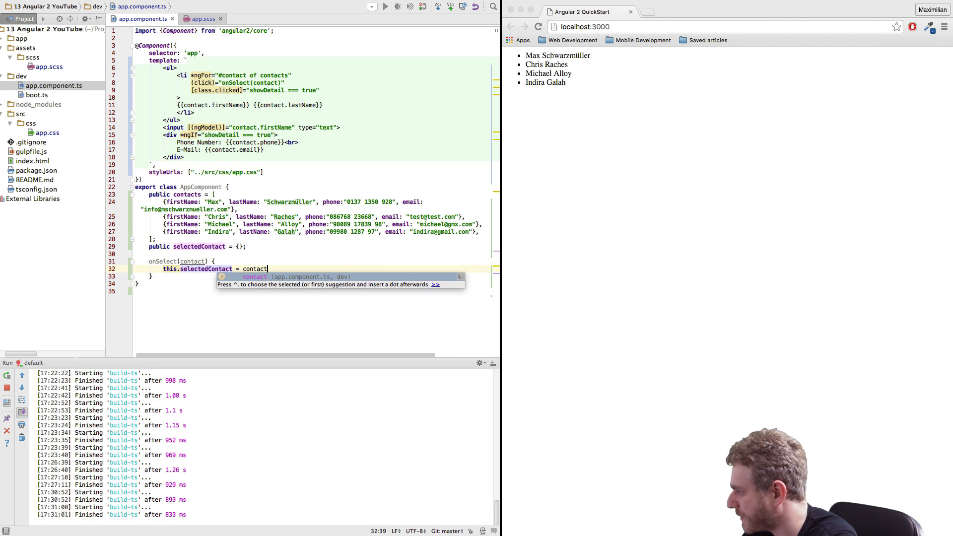
{"action": "type", "text": ";"}
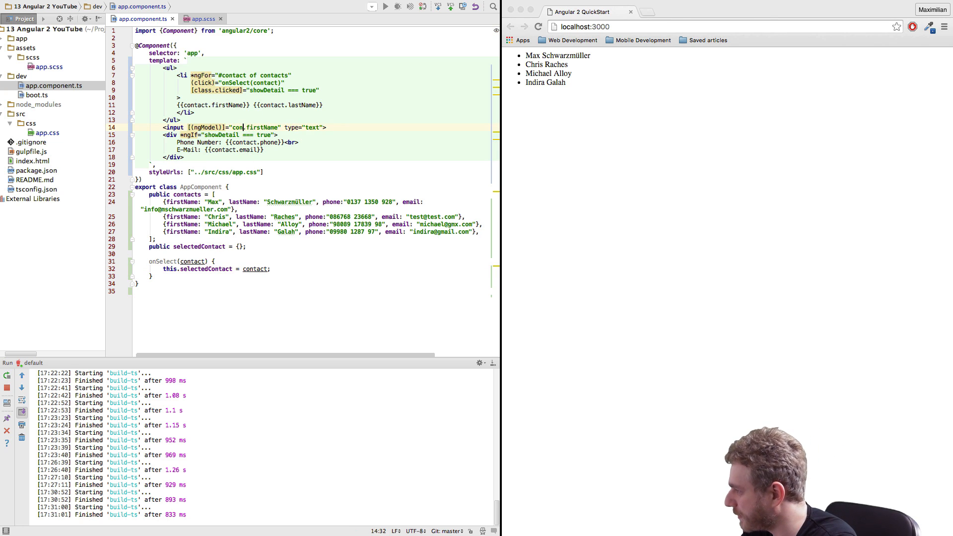
{"action": "type", "text": "selectedContact"}
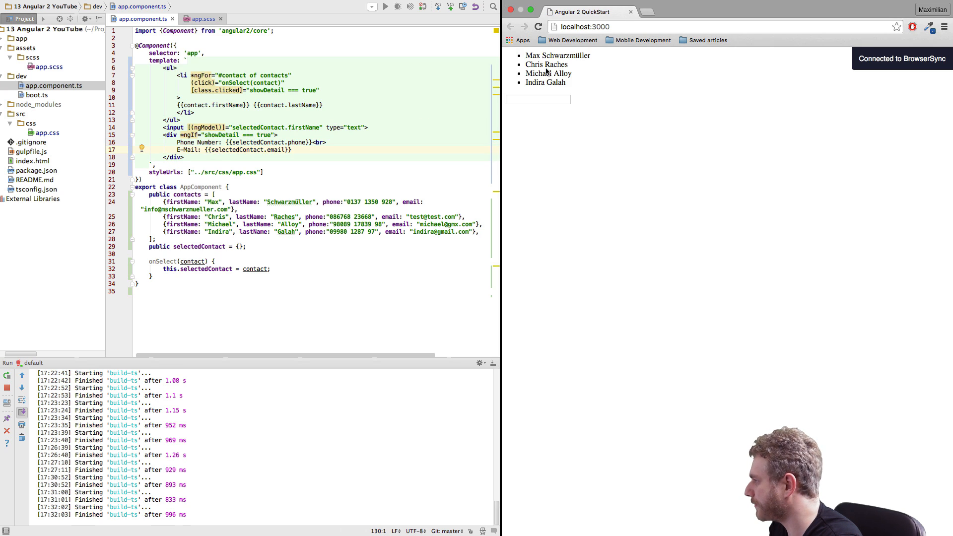
{"action": "type", "text": "Max"}
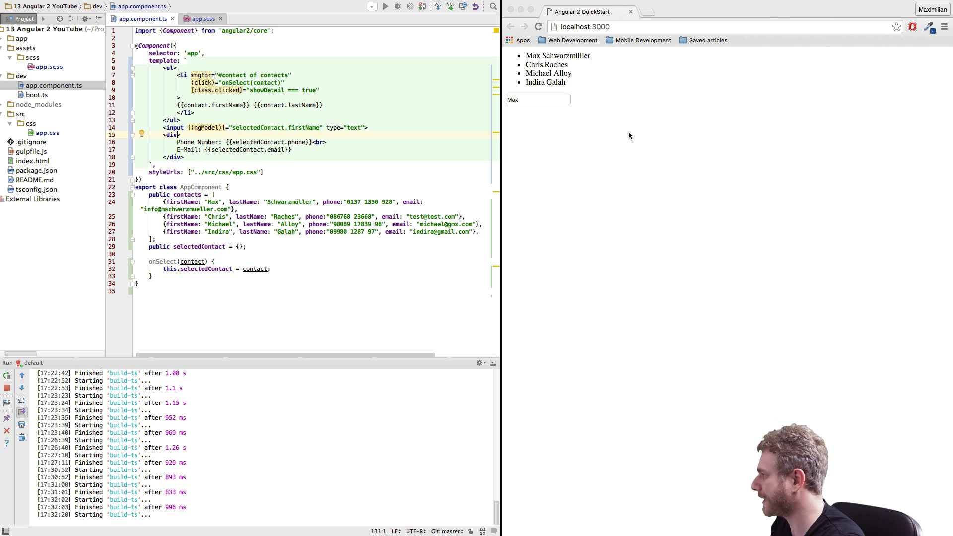
{"action": "left_click", "coordinate": [546, 64]}
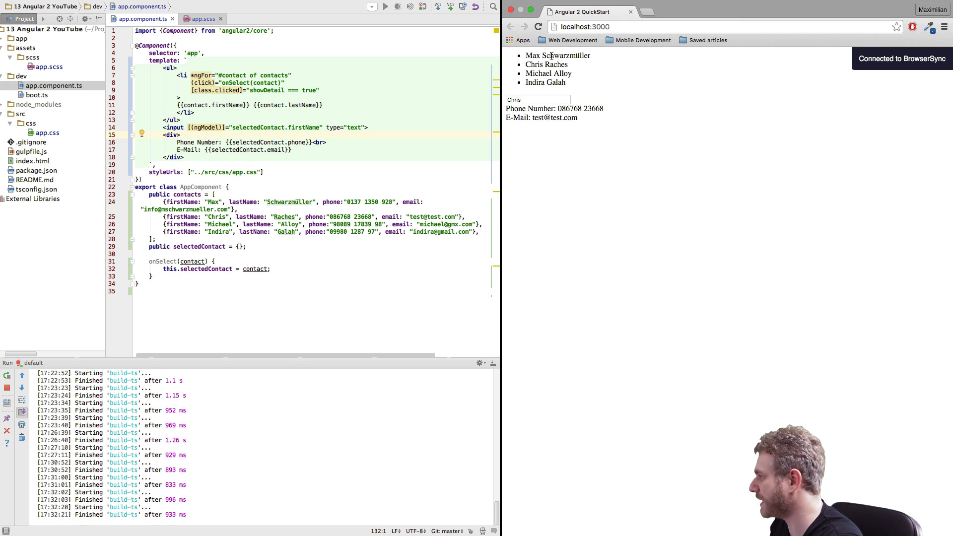
{"action": "left_click", "coordinate": [548, 82]}
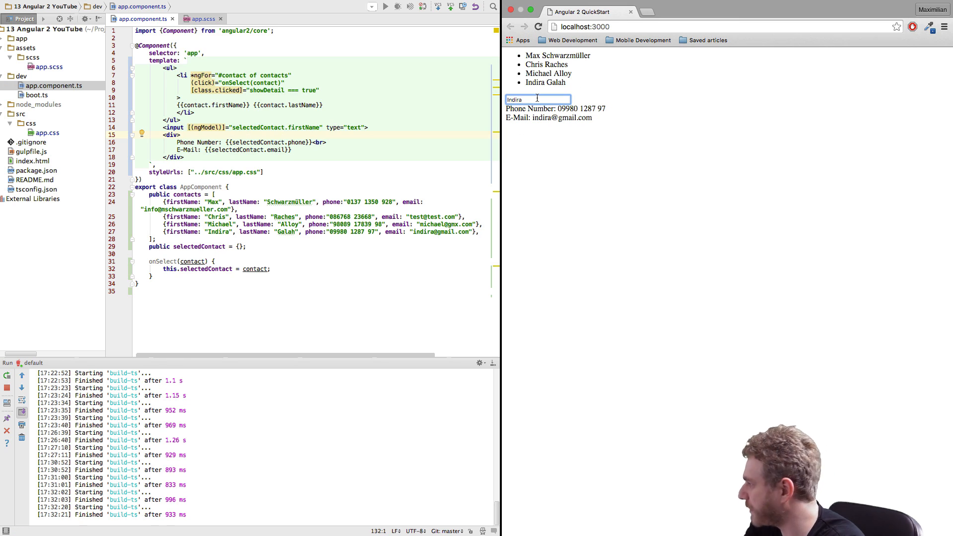
{"action": "type", "text": "lkdfk jasdfj"}
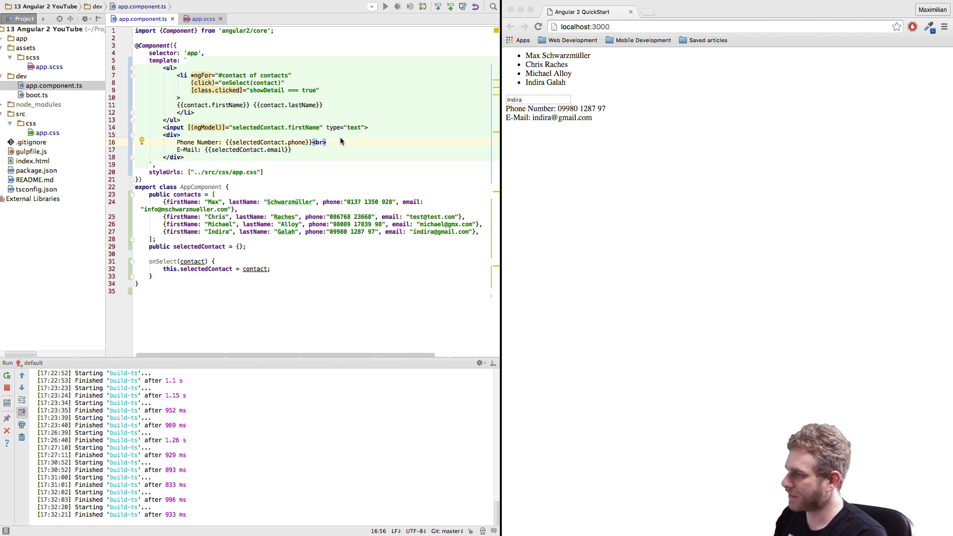
Create a 'contacts' directory inside dev
{"action": "left_click", "coordinate": [22, 75]}
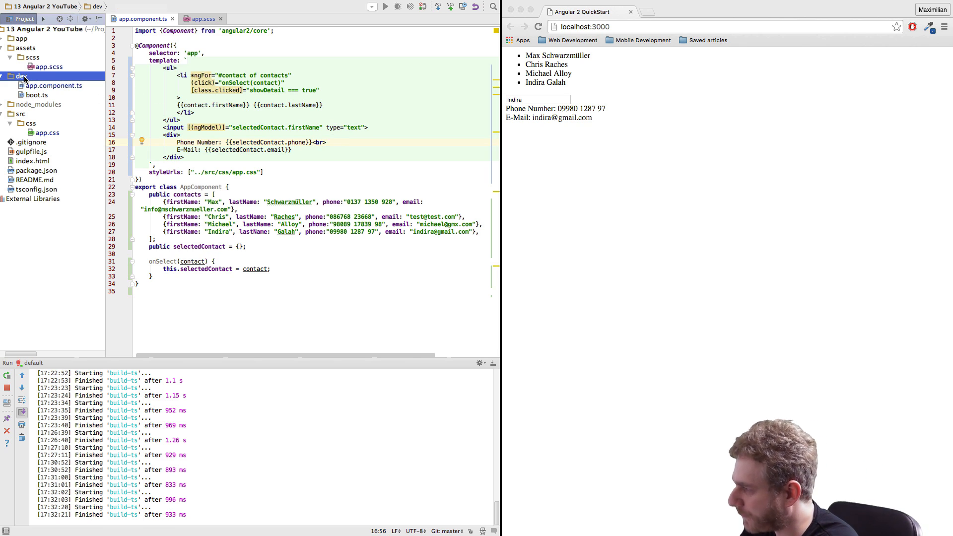
{"action": "type", "text": "co"}
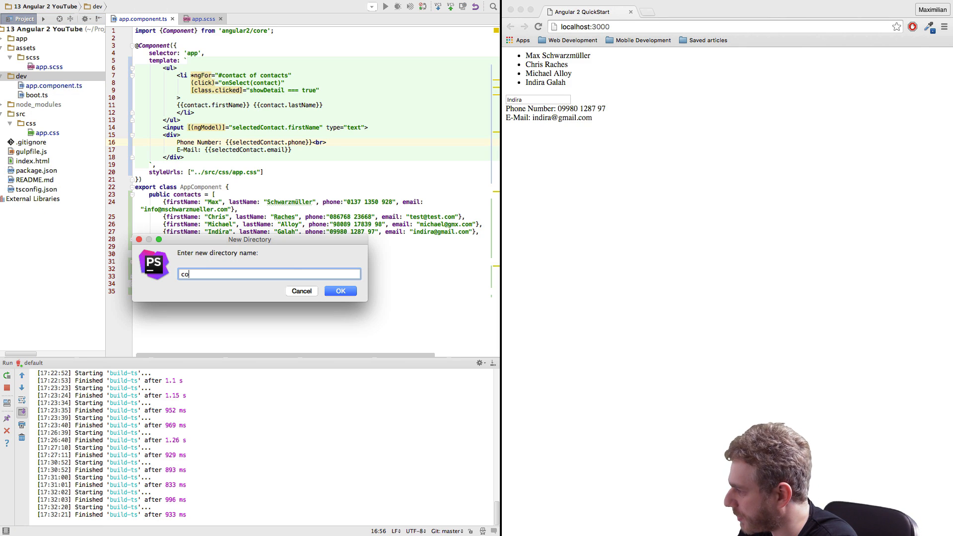
{"action": "left_click", "coordinate": [339, 291]}
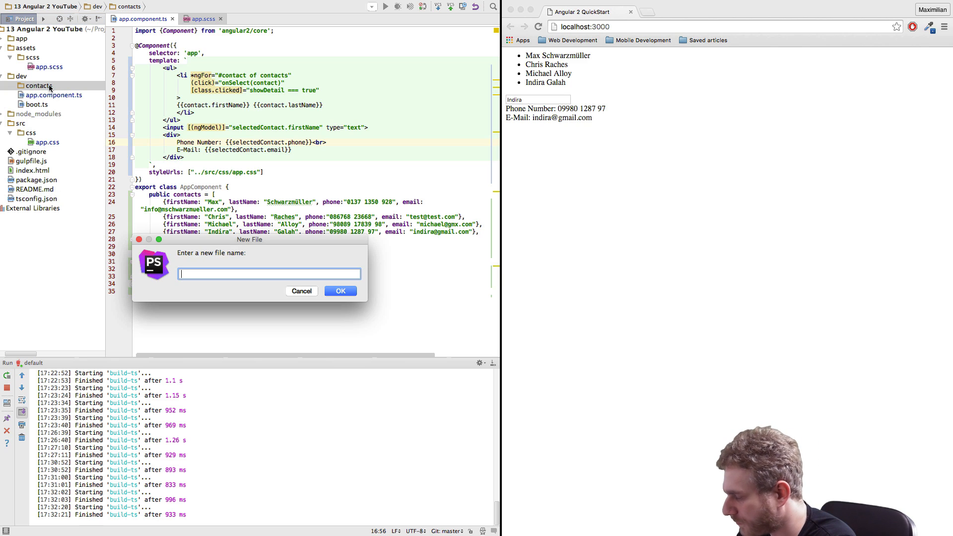
Add an empty contact-list.component.ts file to the contacts folder
{"action": "type", "text": "contact-list"}
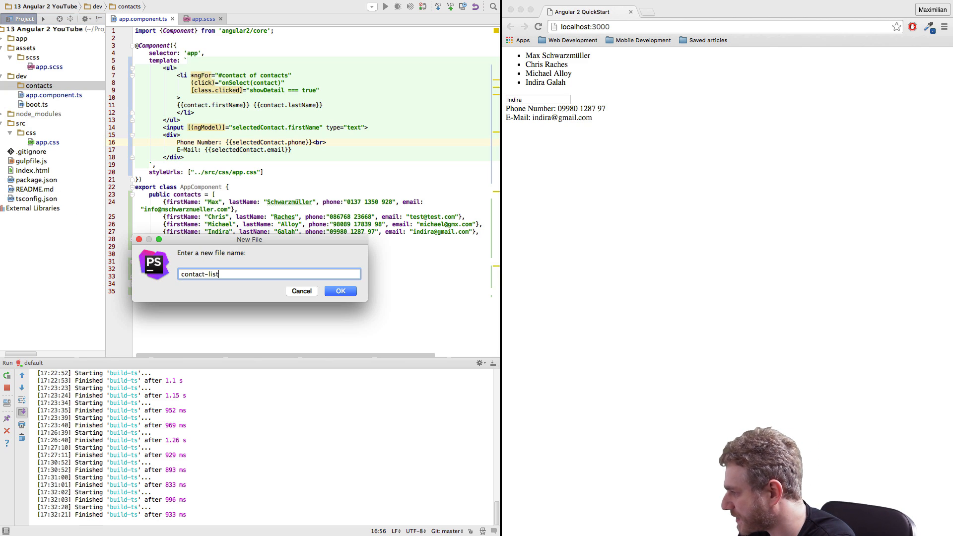
{"action": "type", "text": ".t"}
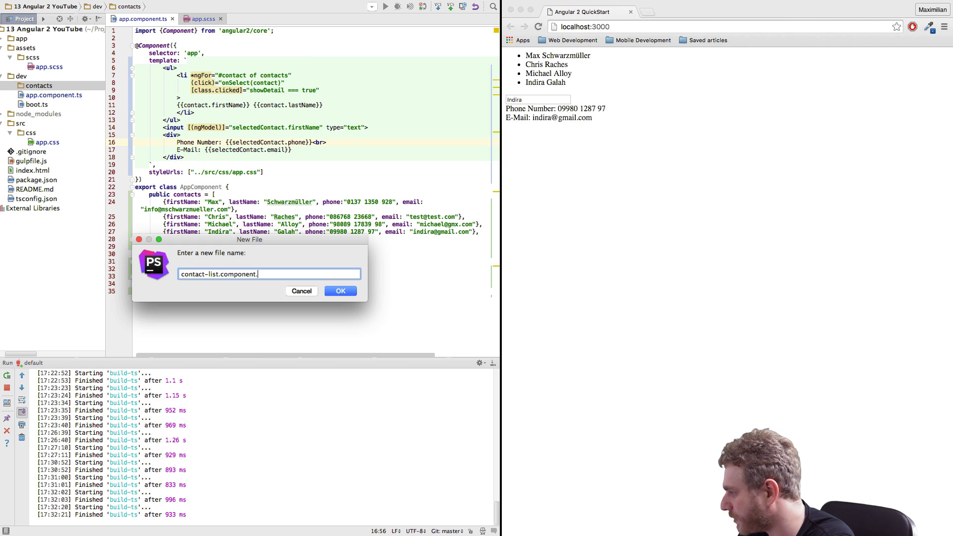
{"action": "left_click", "coordinate": [340, 291]}
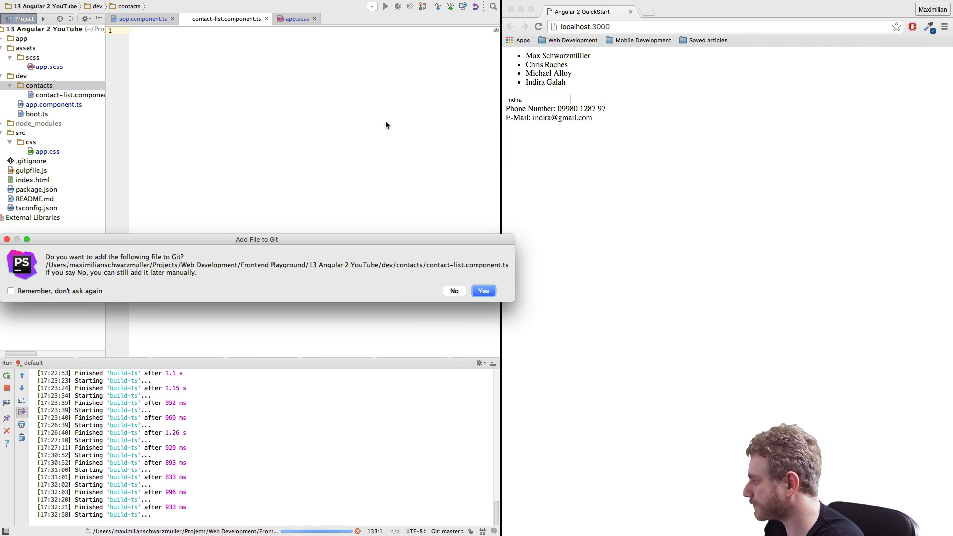
Dismiss the Git prompt and import {Component} from "angular2/core"
{"action": "left_click", "coordinate": [483, 290]}
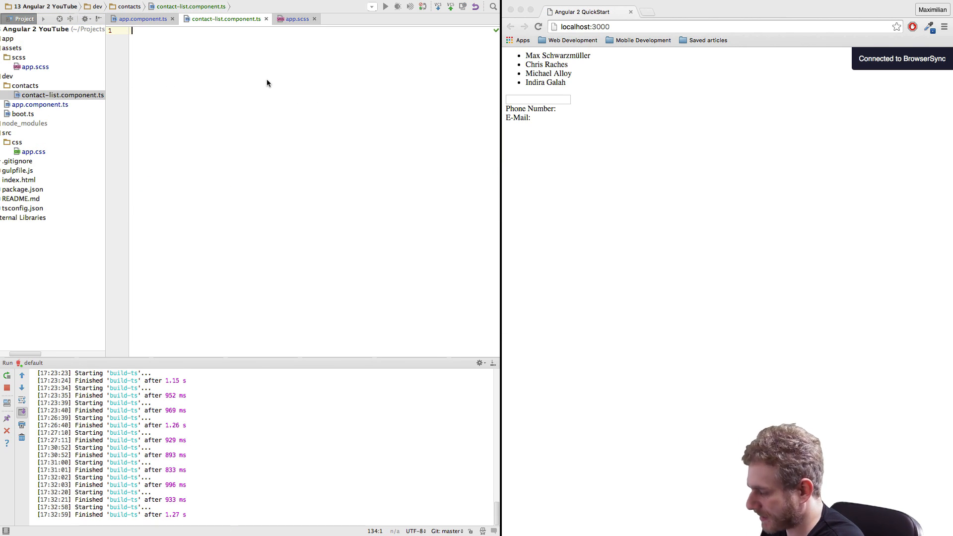
{"action": "type", "text": "import"}
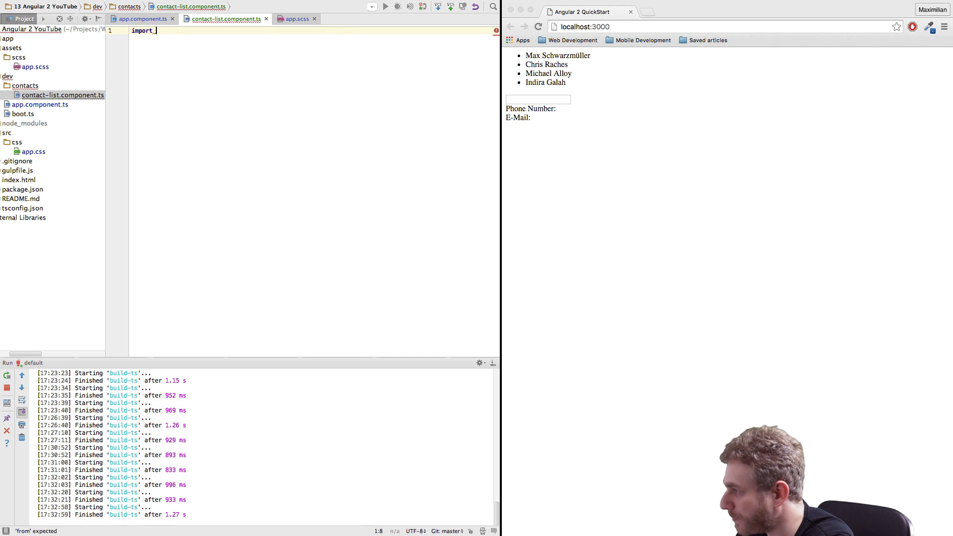
{"action": "type", "text": "{Component}"}
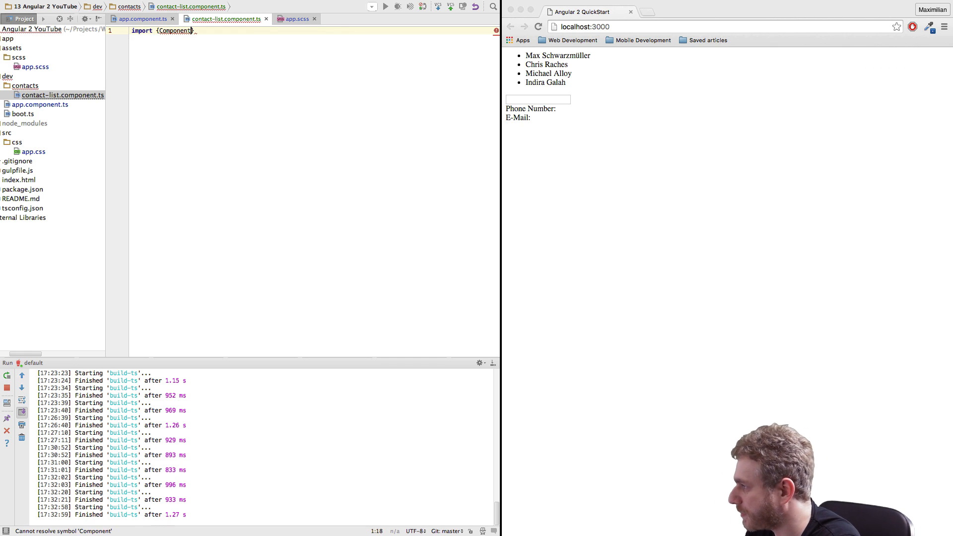
{"action": "type", "text": "from \""}
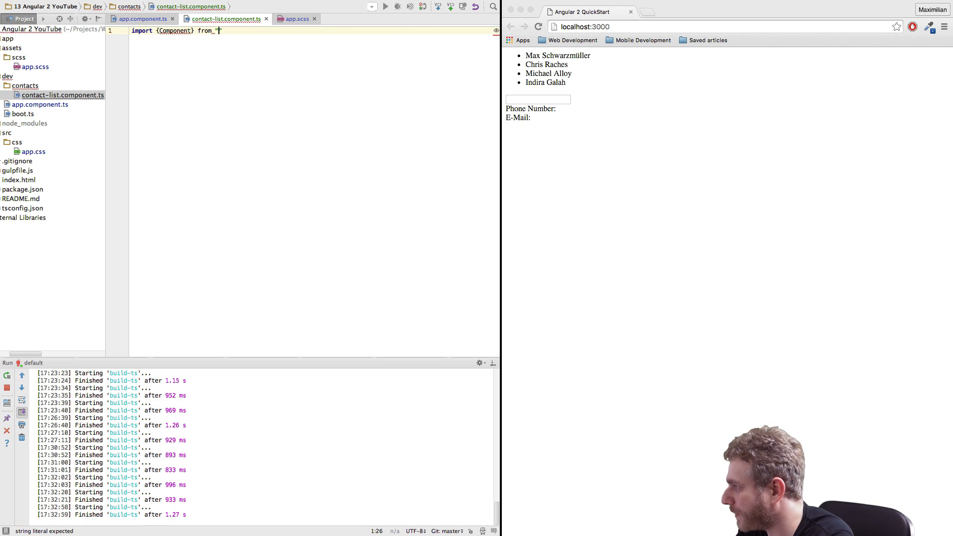
{"action": "type", "text": "angular2/"}
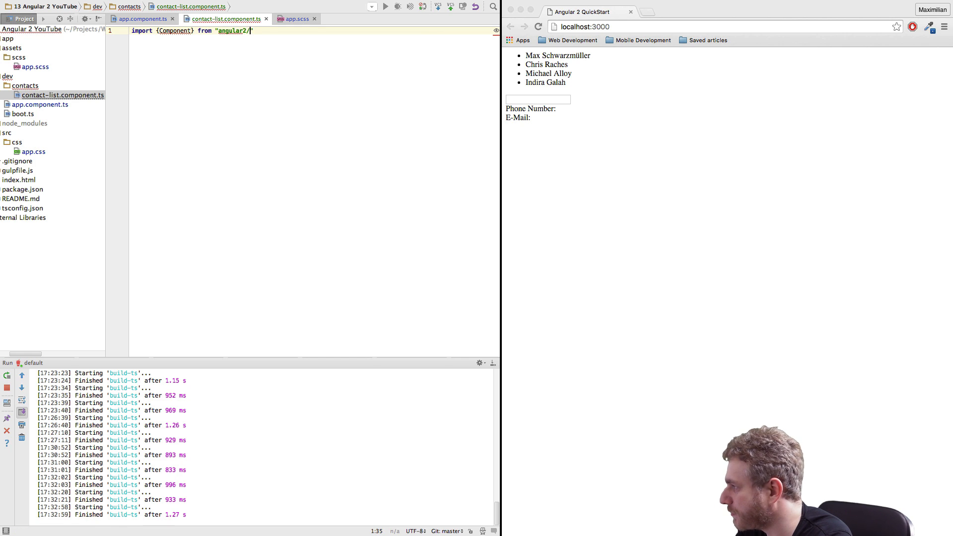
{"action": "type", "text": "core\";"}
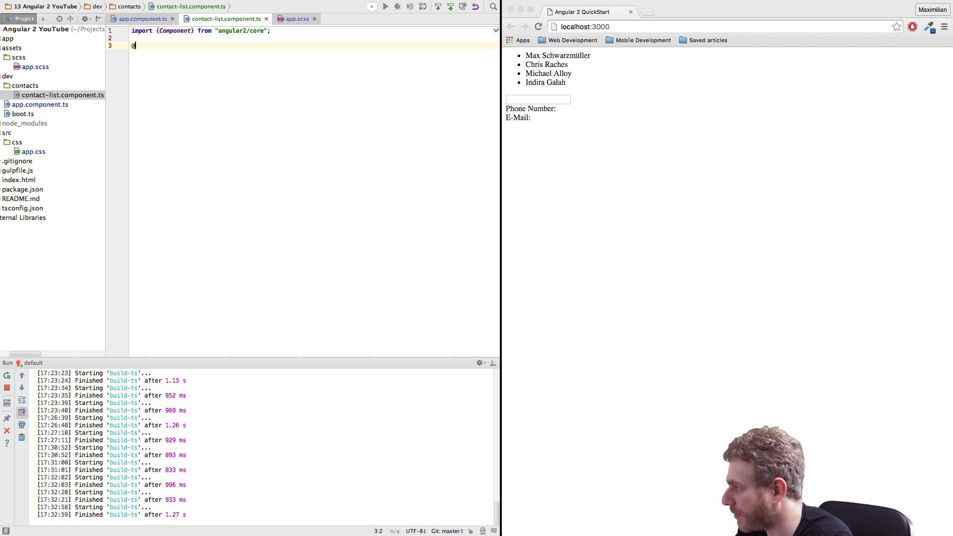
{"action": "type", "text": "@Component()"}
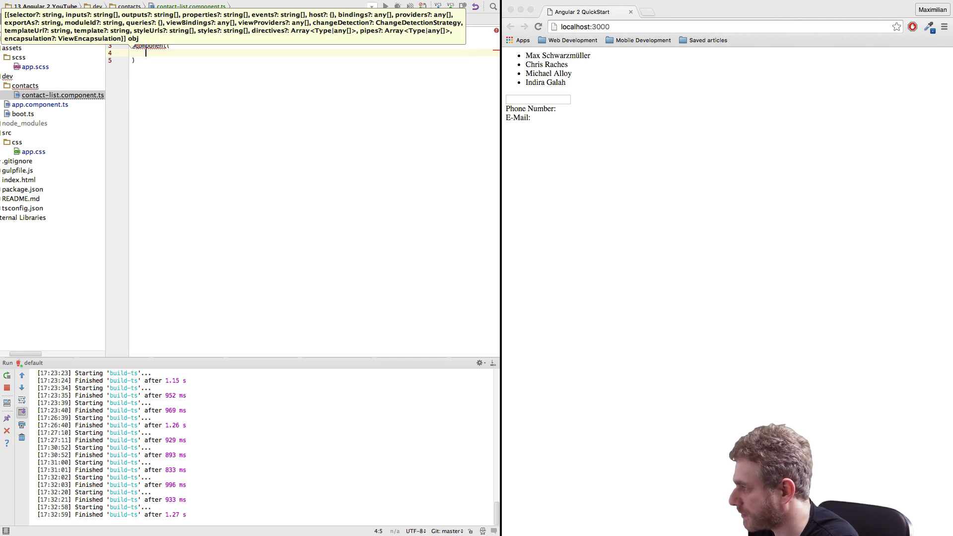
{"action": "left_click", "coordinate": [40, 104]}
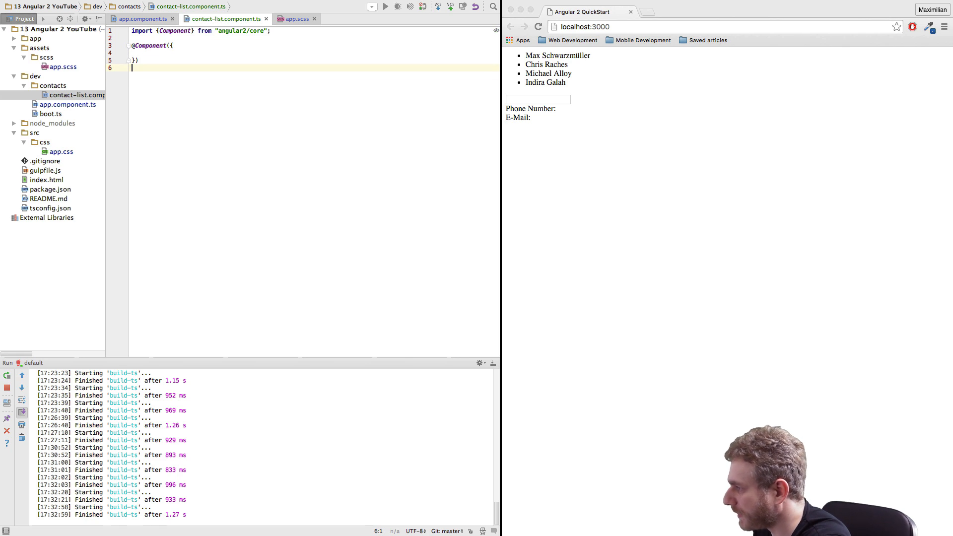
{"action": "type", "text": "export"}
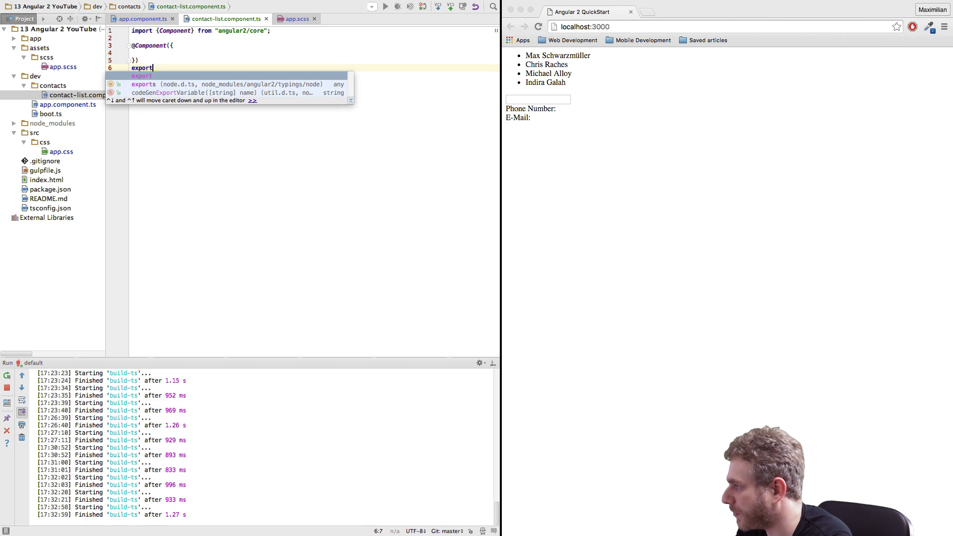
{"action": "type", "text": "Contac"}
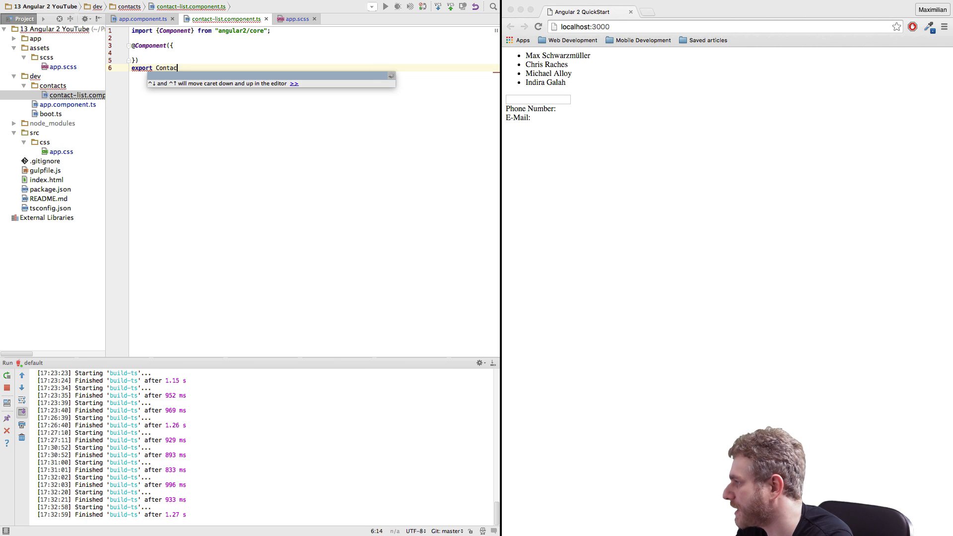
{"action": "type", "text": "tListComponent {"}
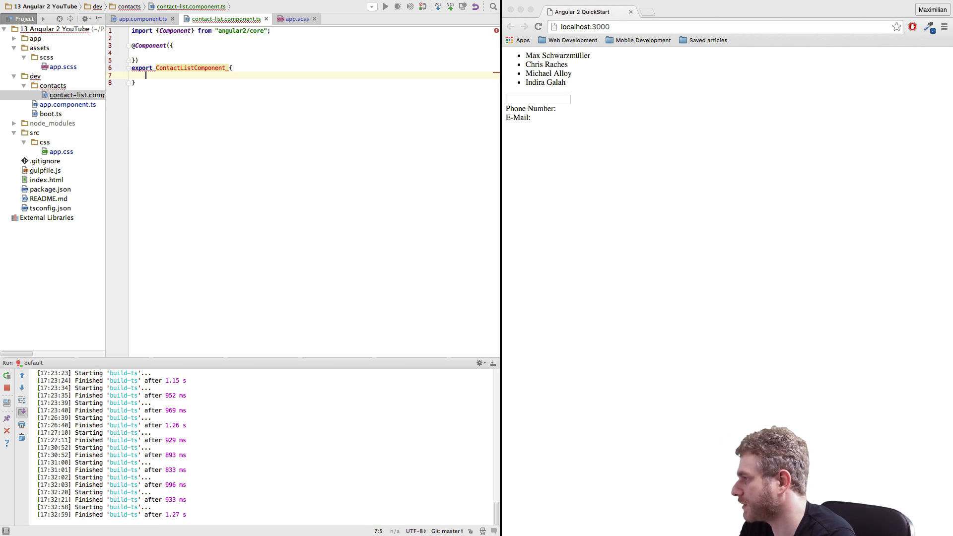
{"action": "mouse_move", "coordinate": [141, 67]}
{"action": "type", "text": " class"}
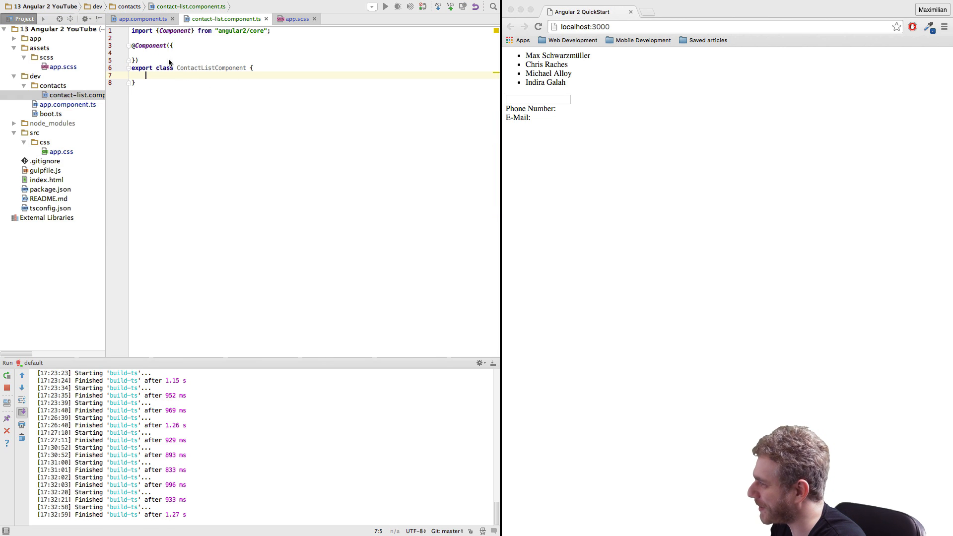
Add the pasted ngFor contact-list template and selector "contact-list" to the decorator
{"action": "type", "text": "template:"}
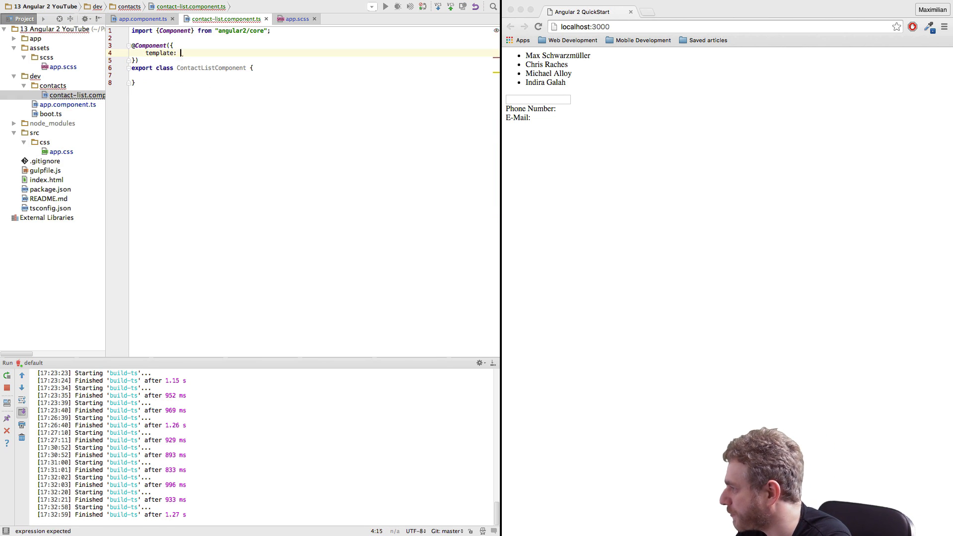
{"action": "type", "text": "``"}
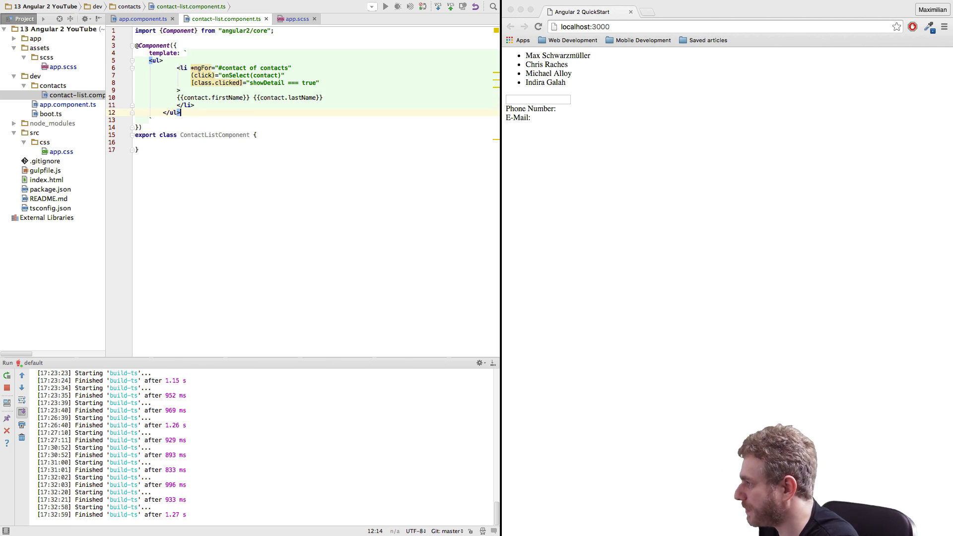
{"action": "left_click_drag", "start_coordinate": [172, 67], "coordinate": [167, 111]}
{"action": "type", "text": "s"}
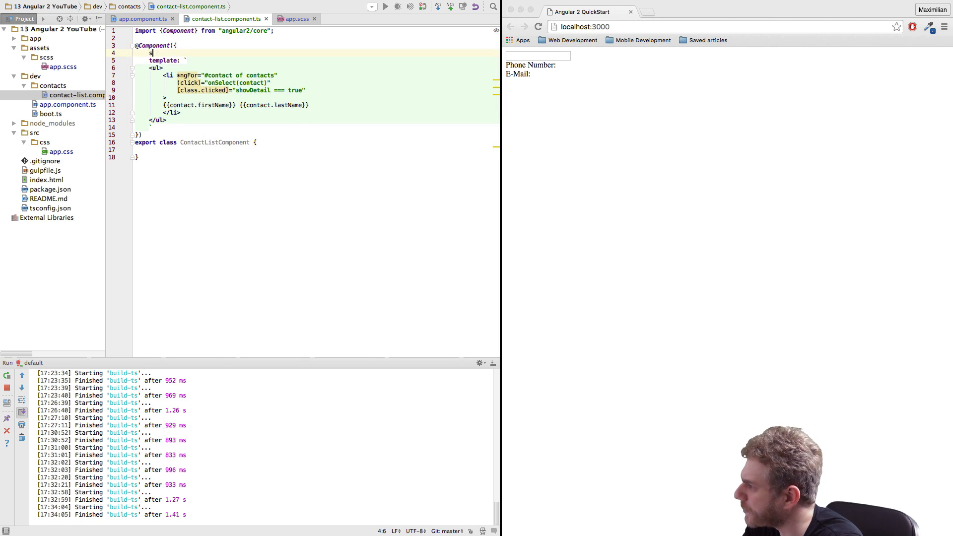
{"action": "type", "text": "elector:"}
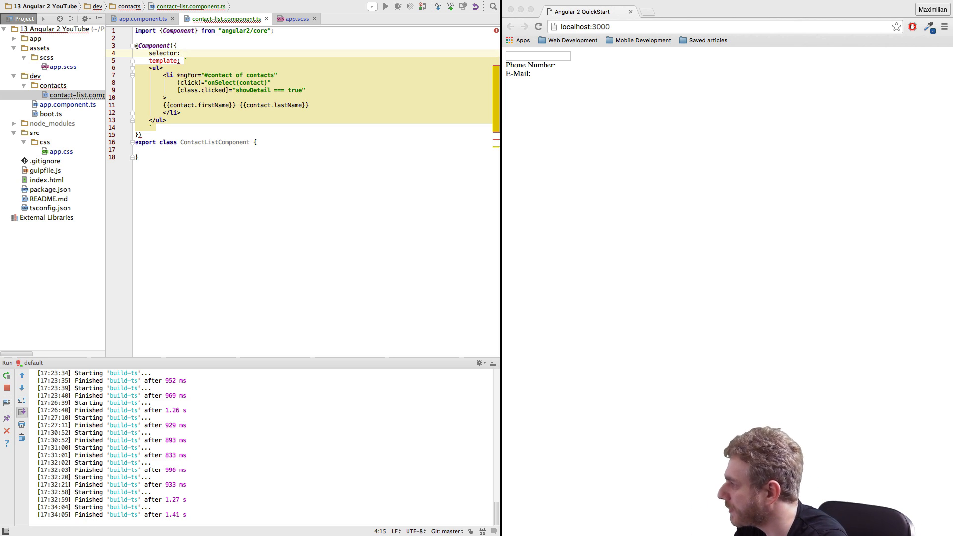
{"action": "type", "text": "contact-list\","}
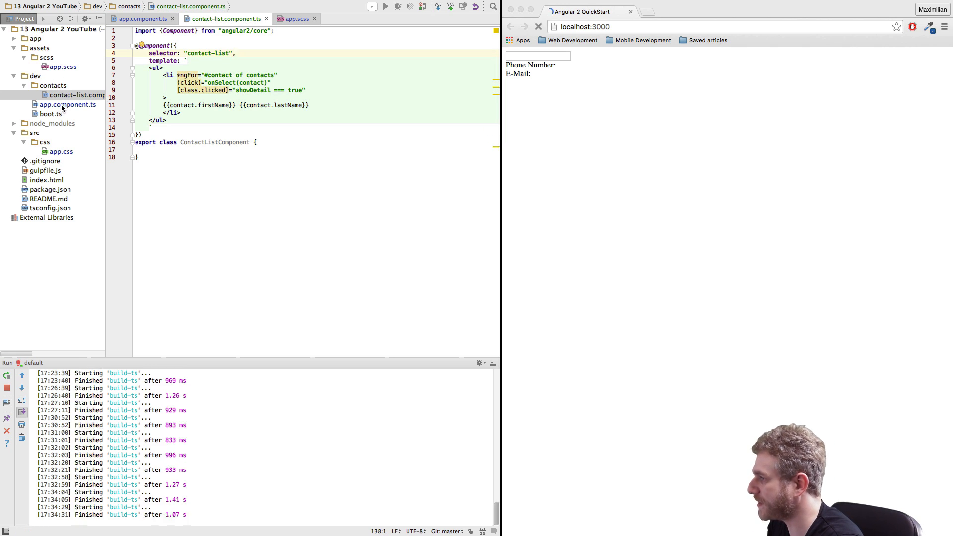
Add <contact-list></contact-list>, directives: [ContactListComponent] and its import to app.component.ts
{"action": "left_click", "coordinate": [68, 105]}
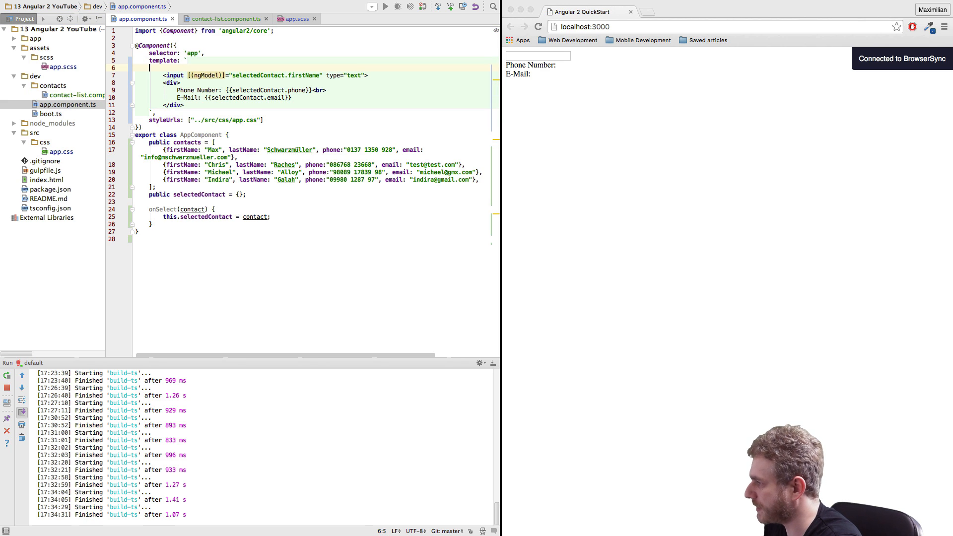
{"action": "type", "text": "contact-list></contact-list>"}
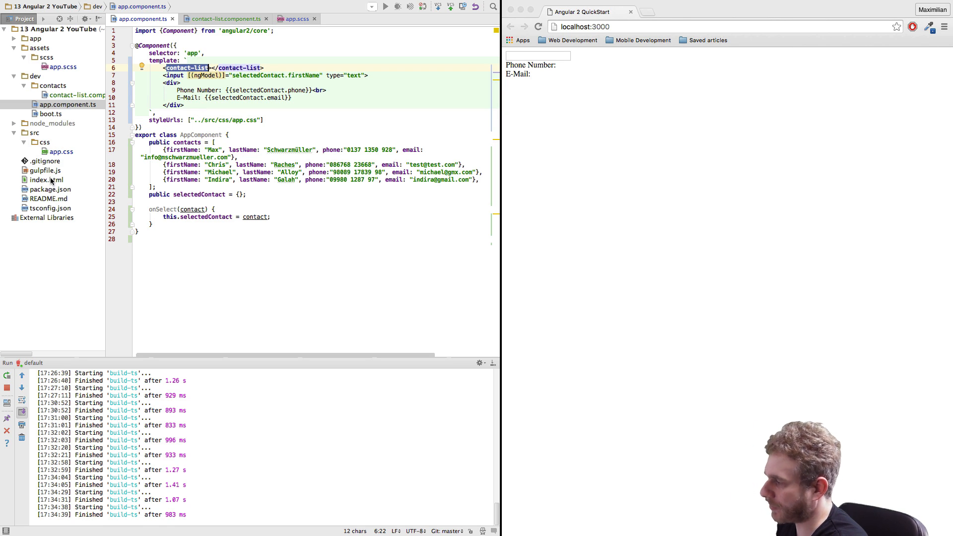
{"action": "left_click", "coordinate": [50, 113]}
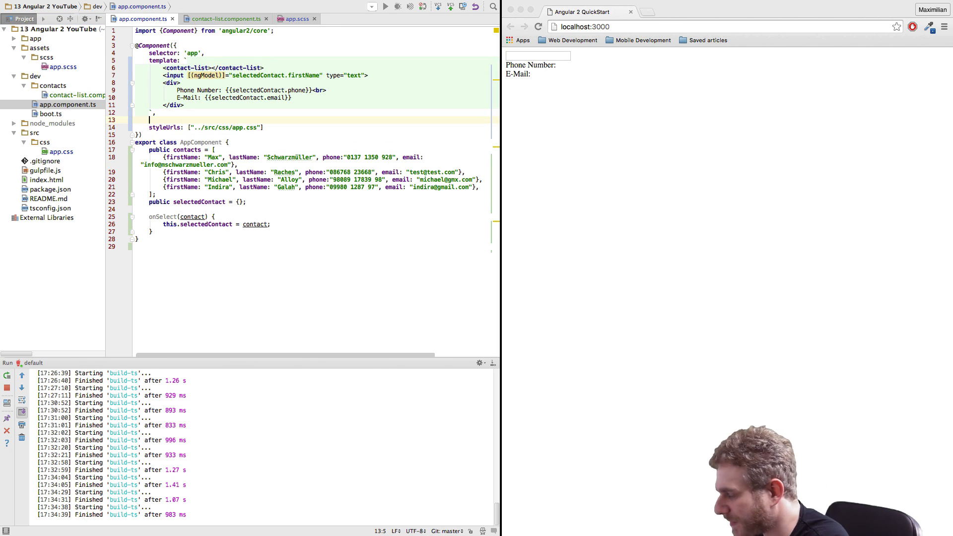
{"action": "type", "text": "directives: [],"}
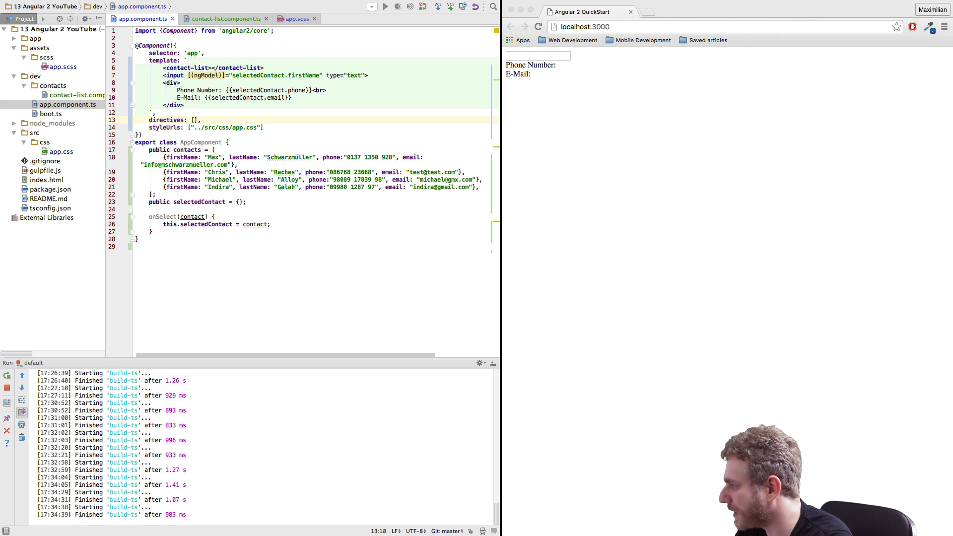
{"action": "type", "text": "ContactListComponent"}
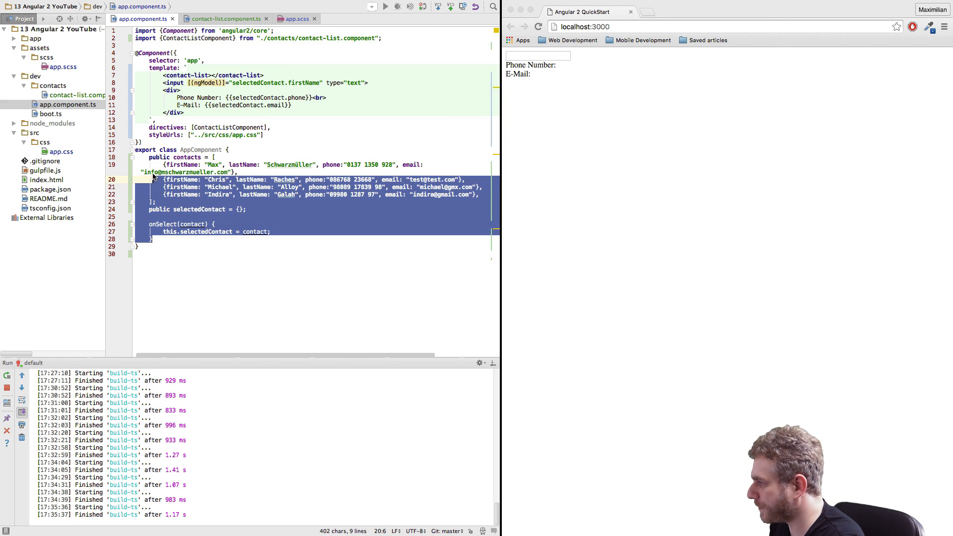
Move contacts, selectedContact and onSelect into ContactListComponent, then toggle comments on the detail markup
{"action": "key", "text": "Delete"}
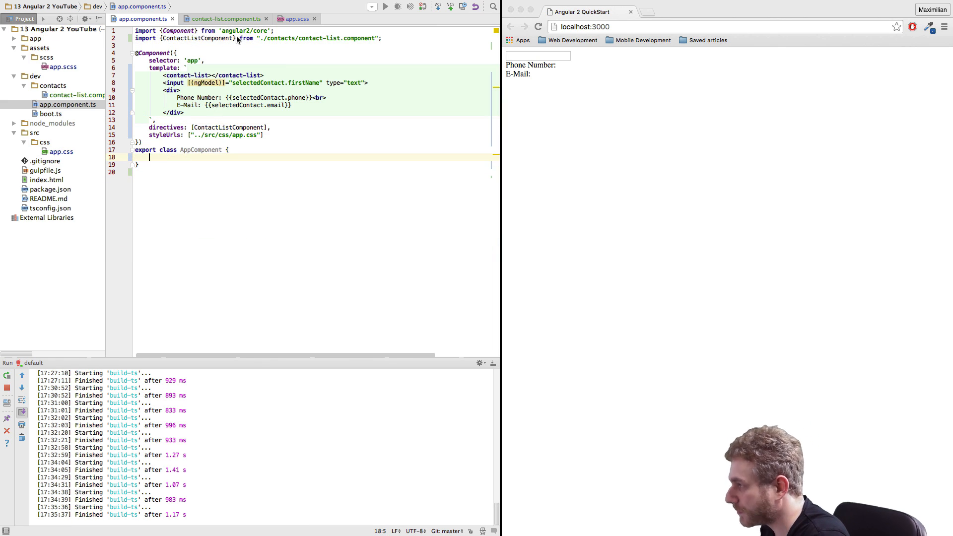
{"action": "left_click", "coordinate": [224, 19]}
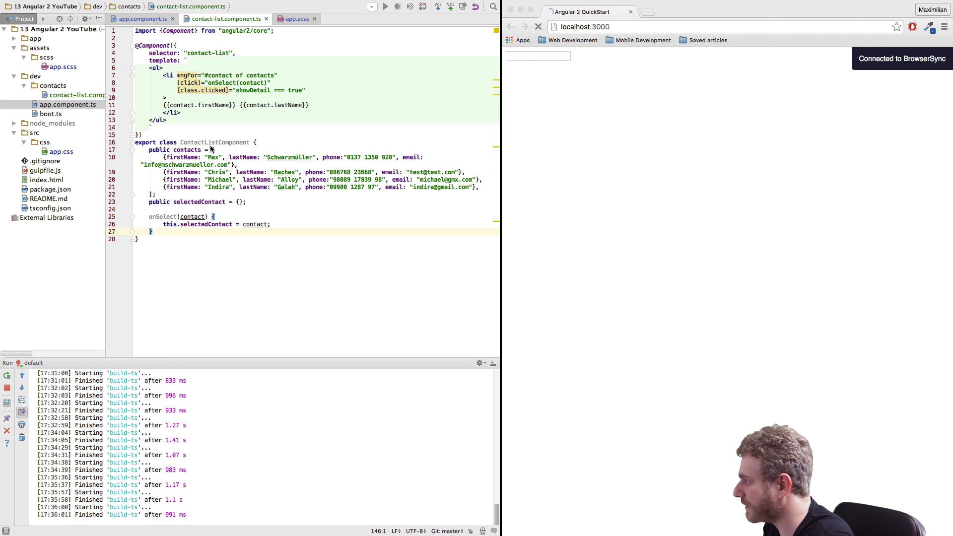
{"action": "left_click", "coordinate": [140, 19]}
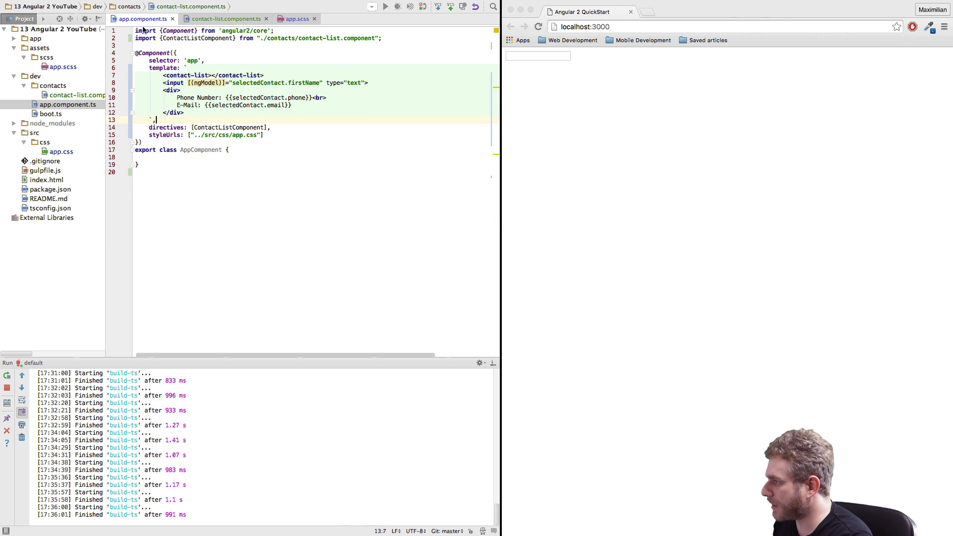
{"action": "left_click_drag", "start_coordinate": [162, 83], "coordinate": [185, 112]}
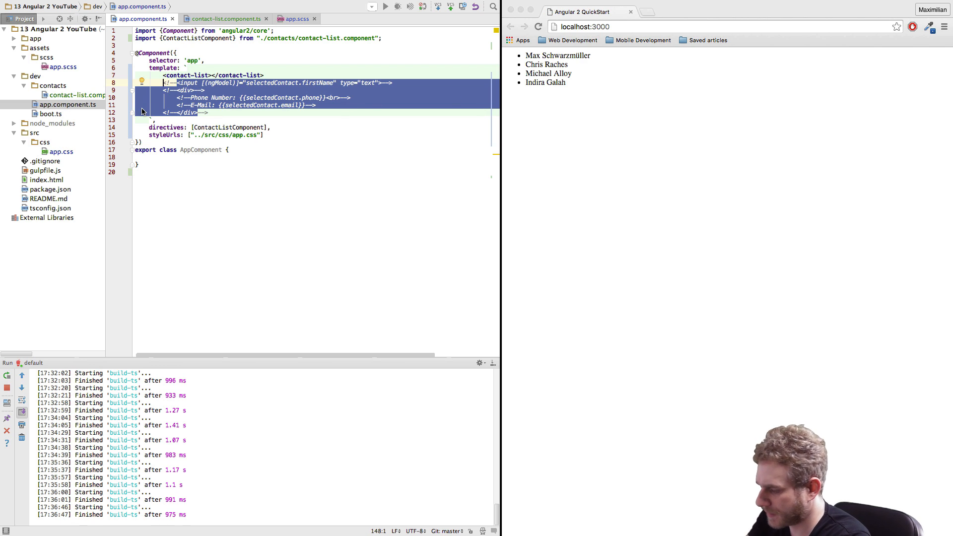
{"action": "key", "text": "cmd+/"}
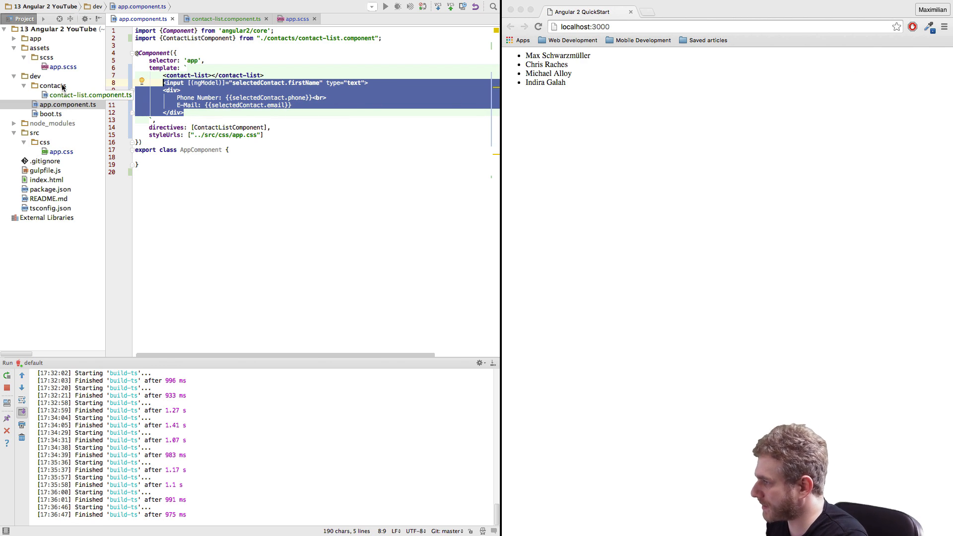
Add contact.component.ts to contacts, paste the component code, and strip the contacts data and onSelect
{"action": "right_click", "coordinate": [53, 86]}
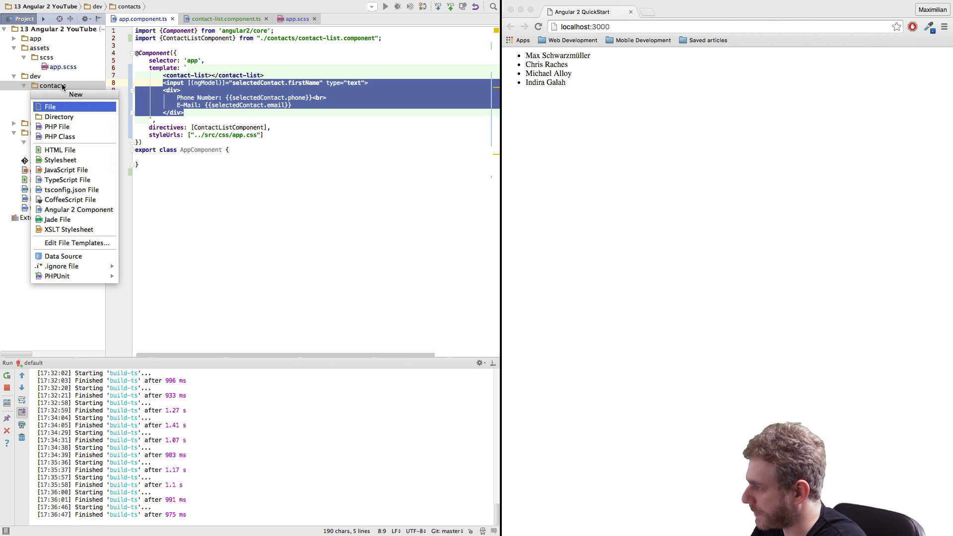
{"action": "left_click", "coordinate": [50, 106]}
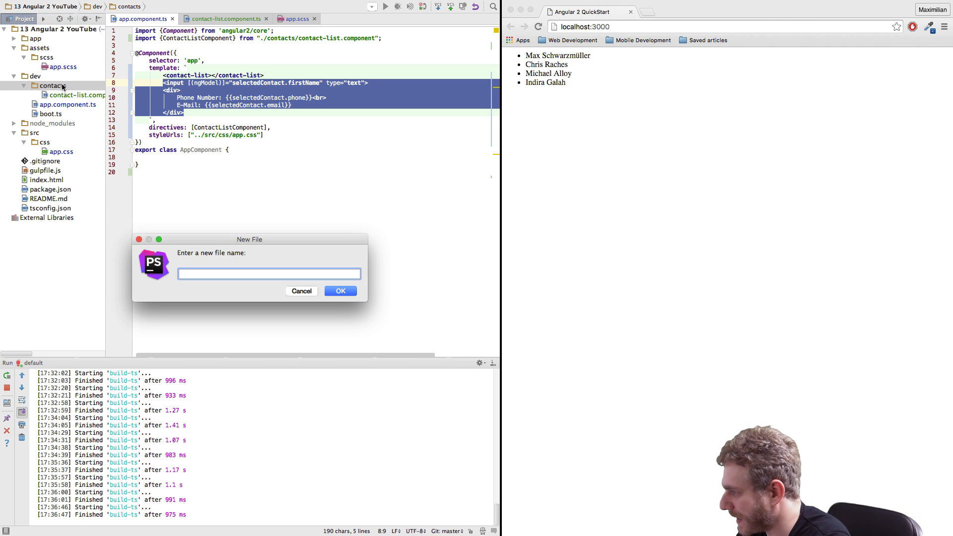
{"action": "type", "text": "contact.com"}
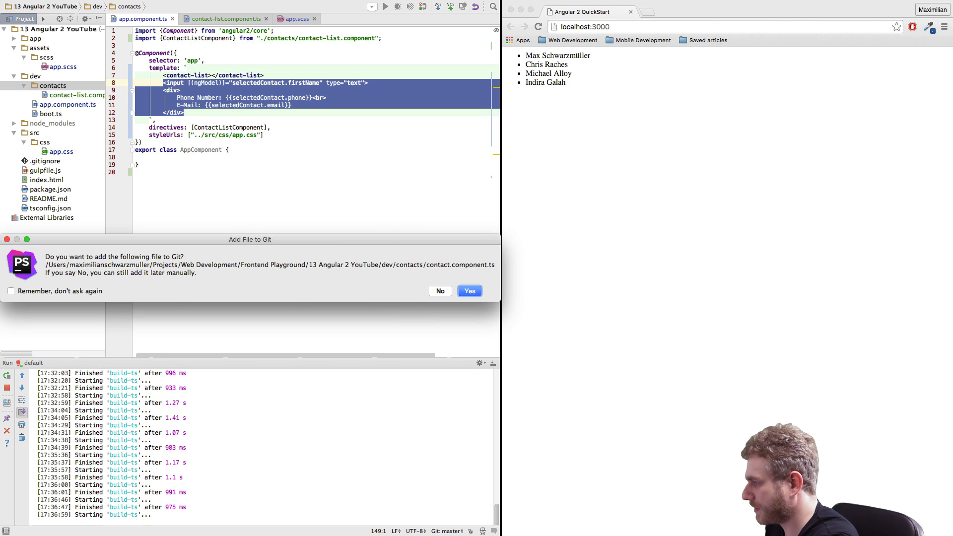
{"action": "left_click", "coordinate": [469, 290]}
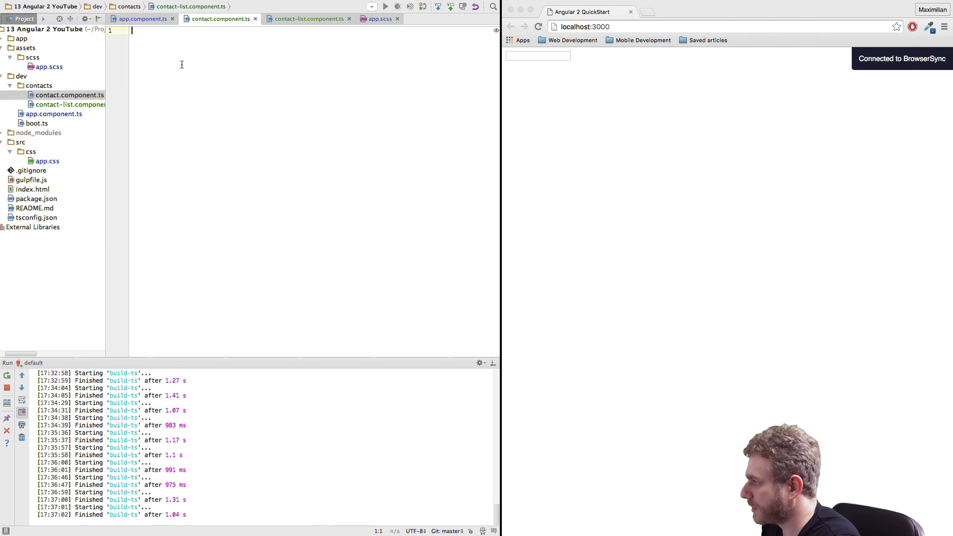
{"action": "left_click", "coordinate": [308, 19]}
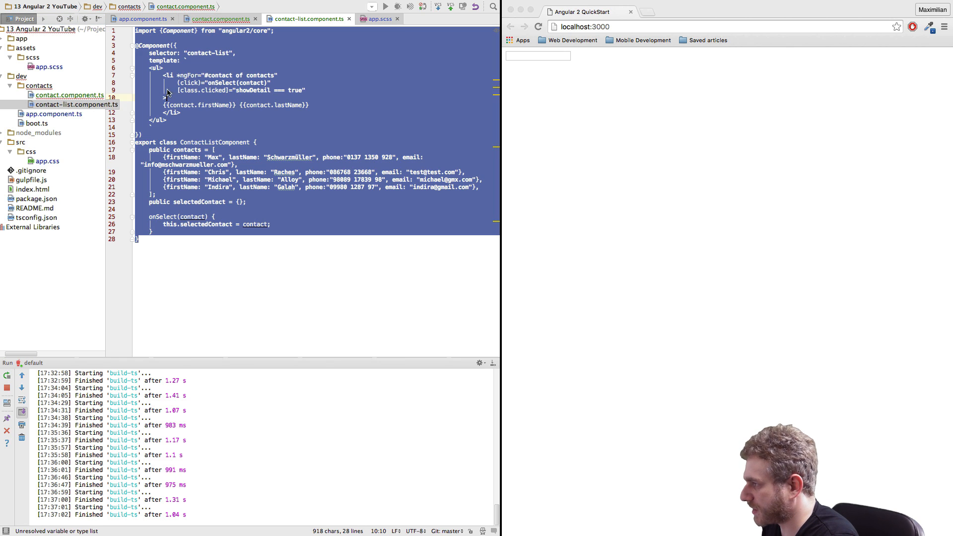
{"action": "left_click", "coordinate": [220, 19]}
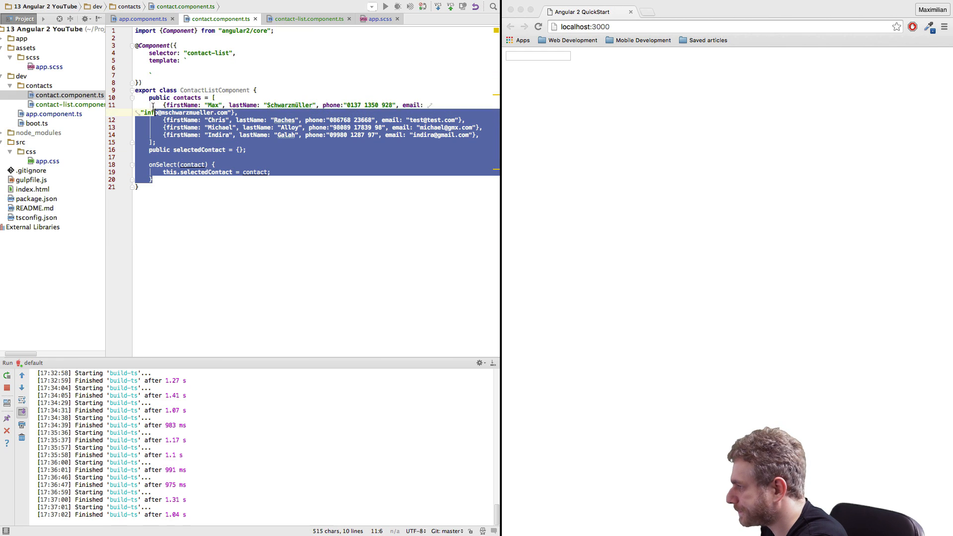
{"action": "key", "text": "Delete"}
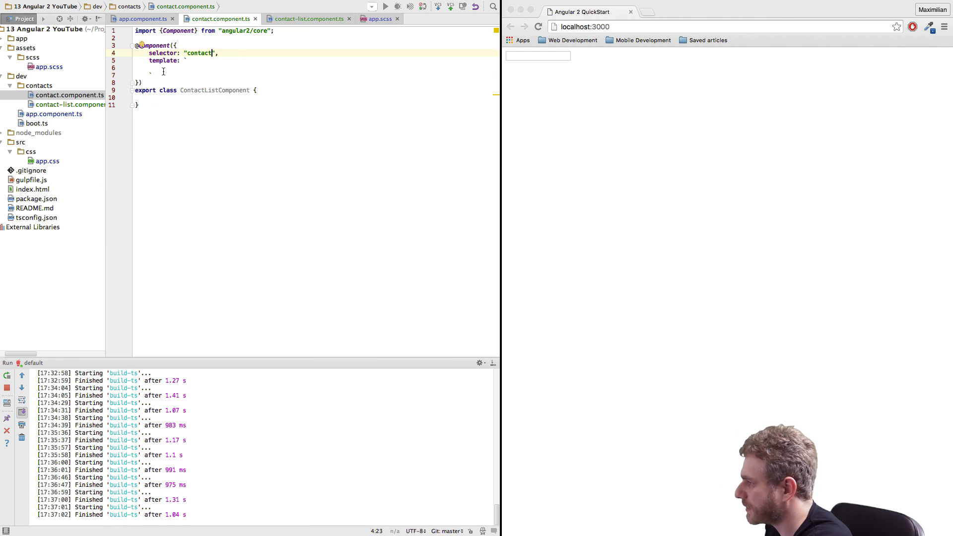
Add directives: [ContactComponent] to ContactListComponent's component metadata
{"action": "left_click", "coordinate": [309, 19]}
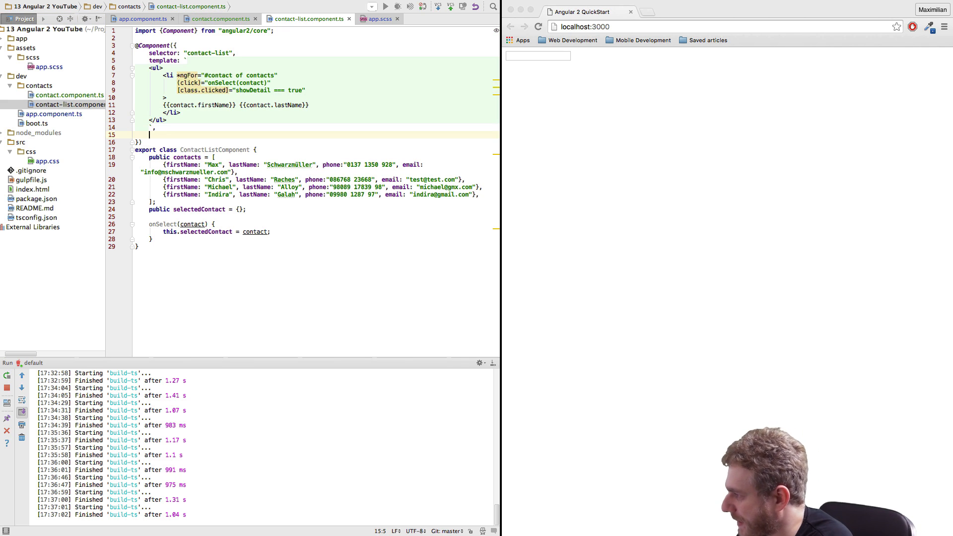
{"action": "type", "text": "direct"}
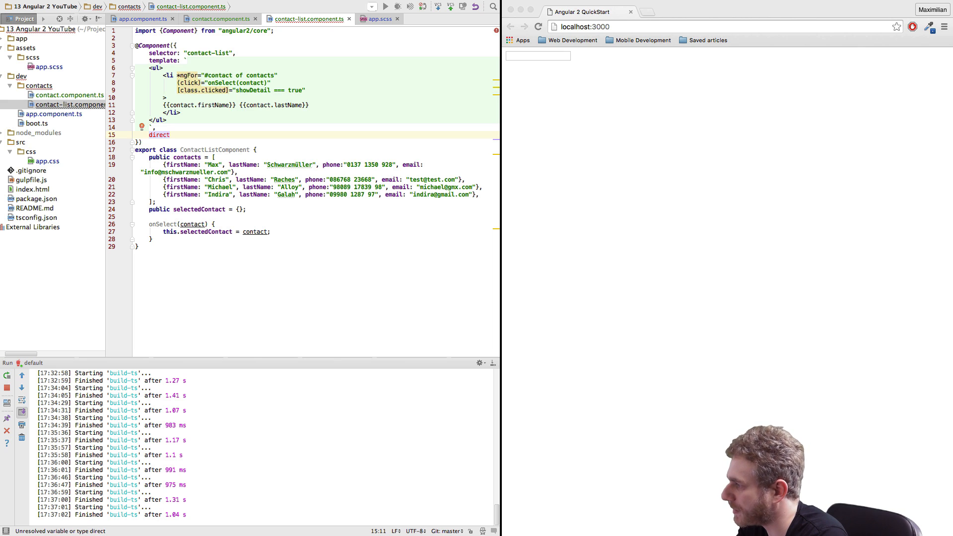
{"action": "type", "text": "ives"}
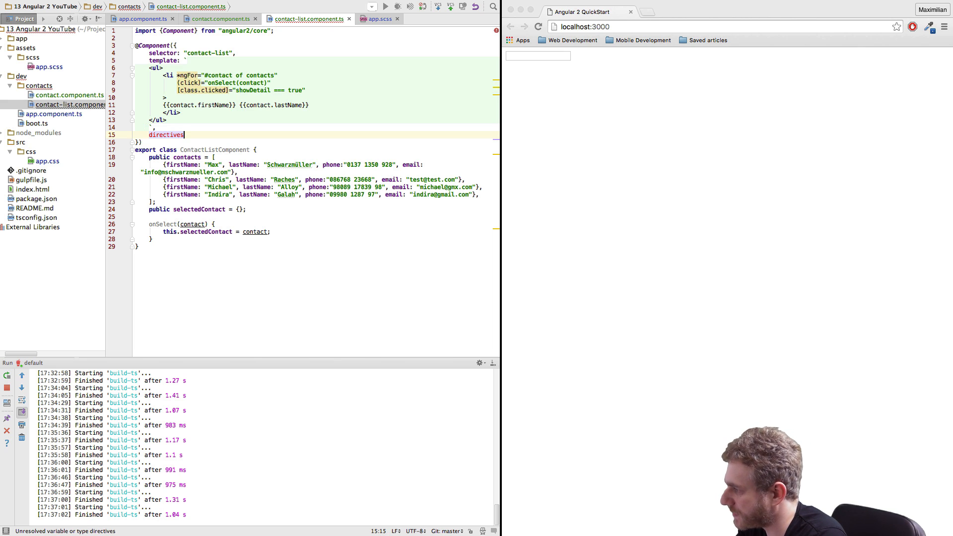
{"action": "type", "text": ": [Cont"}
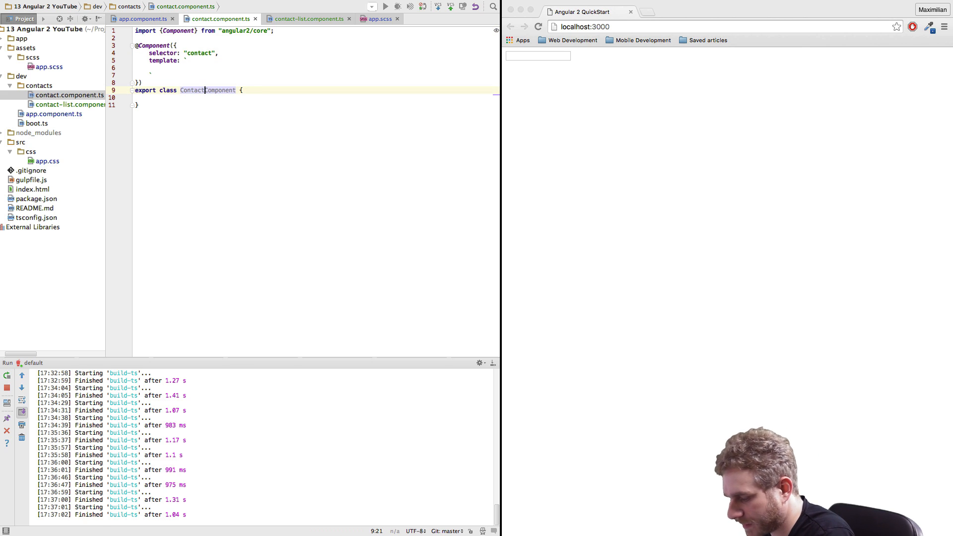
Auto-import ContactComponent from ./contact.component, confirming the class name in contact.component.ts
{"action": "left_click", "coordinate": [306, 19]}
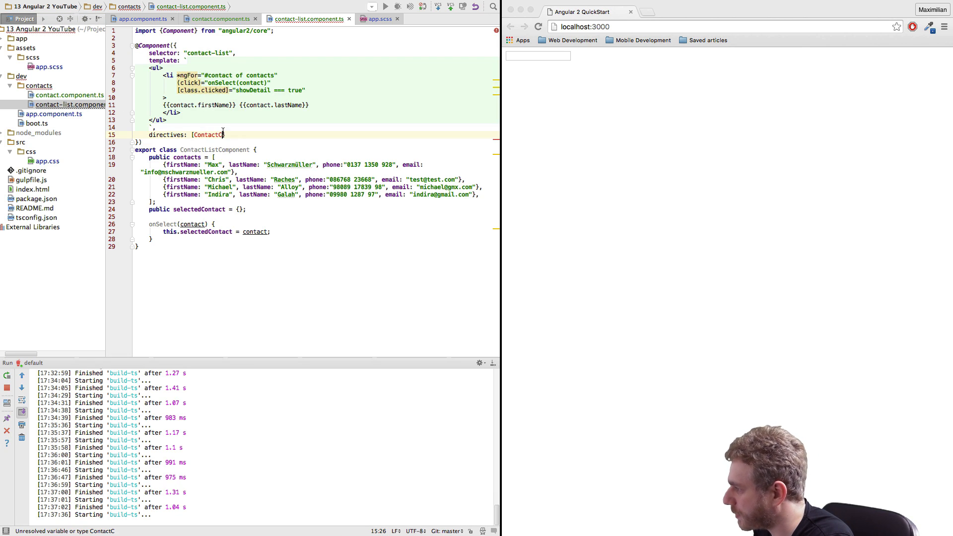
{"action": "type", "text": "mponent]"}
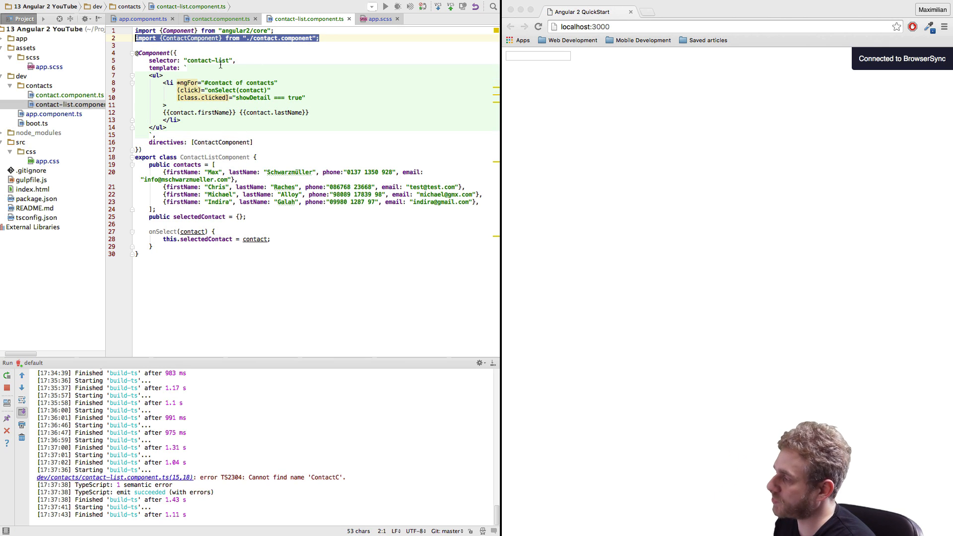
{"action": "left_click", "coordinate": [220, 19]}
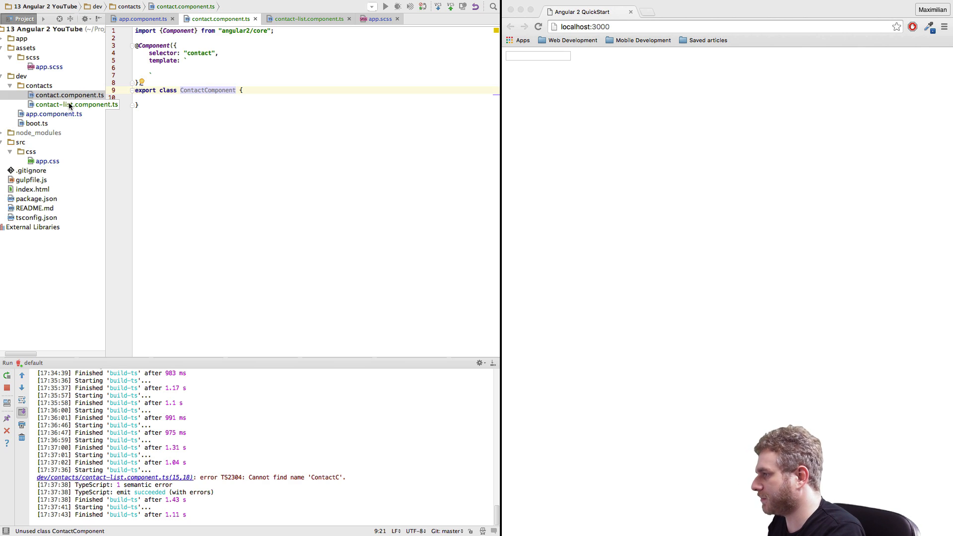
{"action": "left_click", "coordinate": [76, 103]}
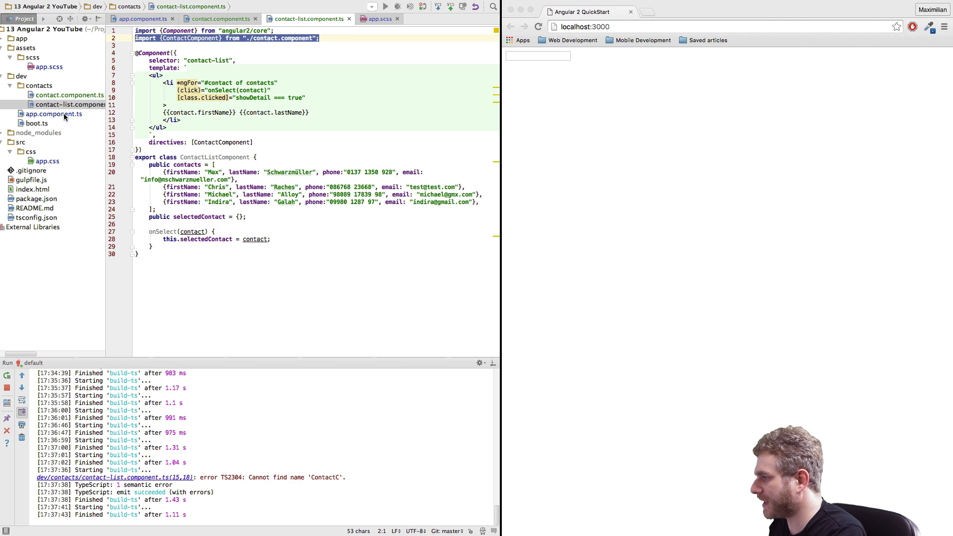
Cut the selectedContact name input and phone/e-mail markup from app.component.ts into ContactComponent's template
{"action": "left_click", "coordinate": [141, 18]}
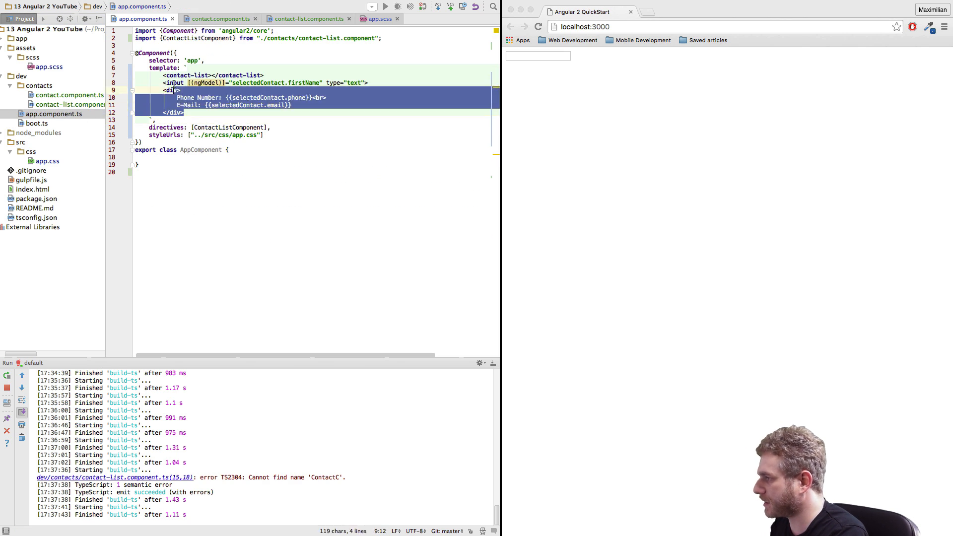
{"action": "key", "text": "Delete"}
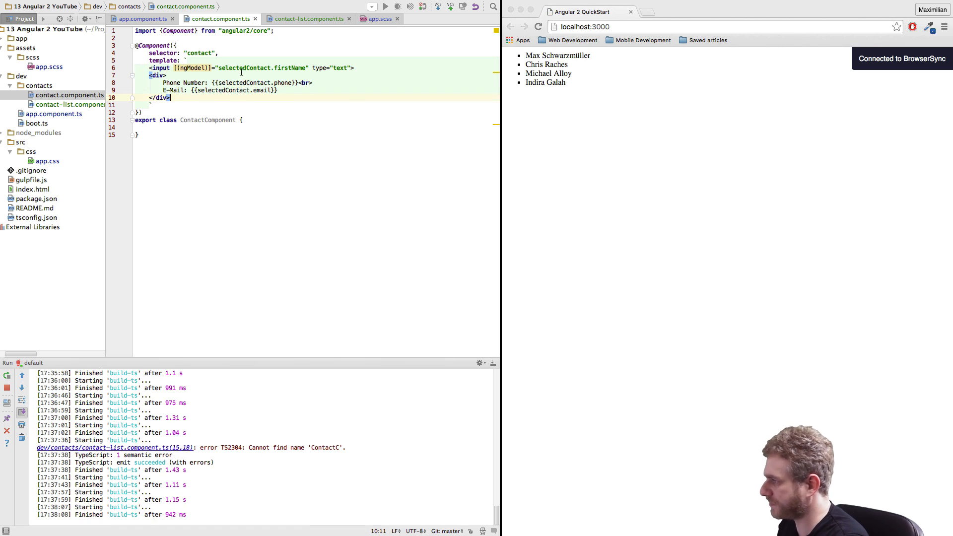
{"action": "double_click", "coordinate": [224, 89]}
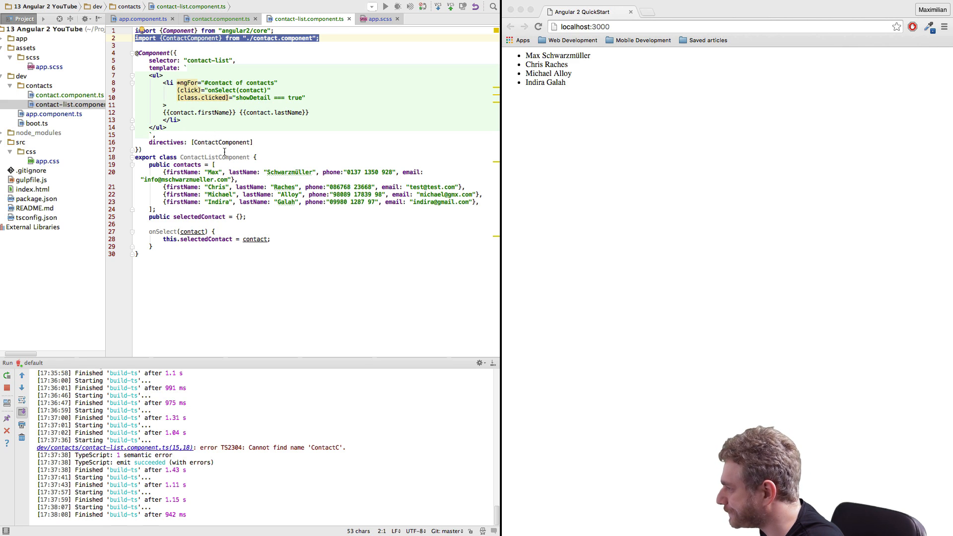
Add public contact = {}; to the ContactComponent class body
{"action": "left_click", "coordinate": [69, 95]}
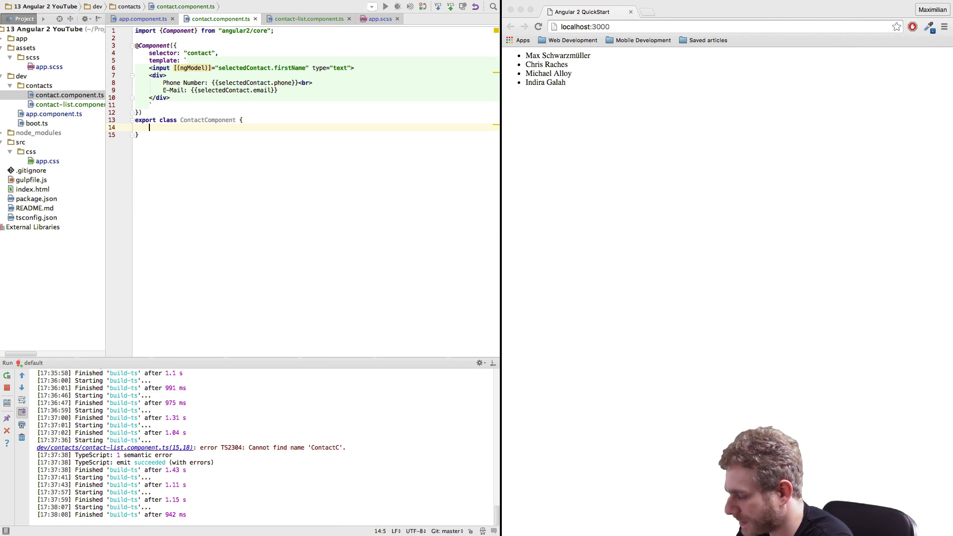
{"action": "type", "text": "public contact = {"}
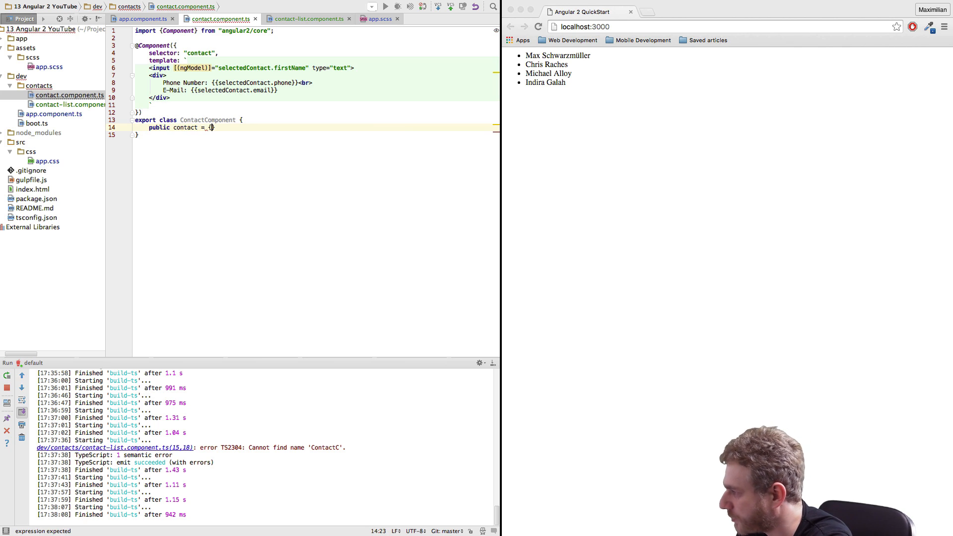
{"action": "type", "text": "};"}
{"action": "left_click", "coordinate": [316, 105]}
{"action": "type", "text": ","}
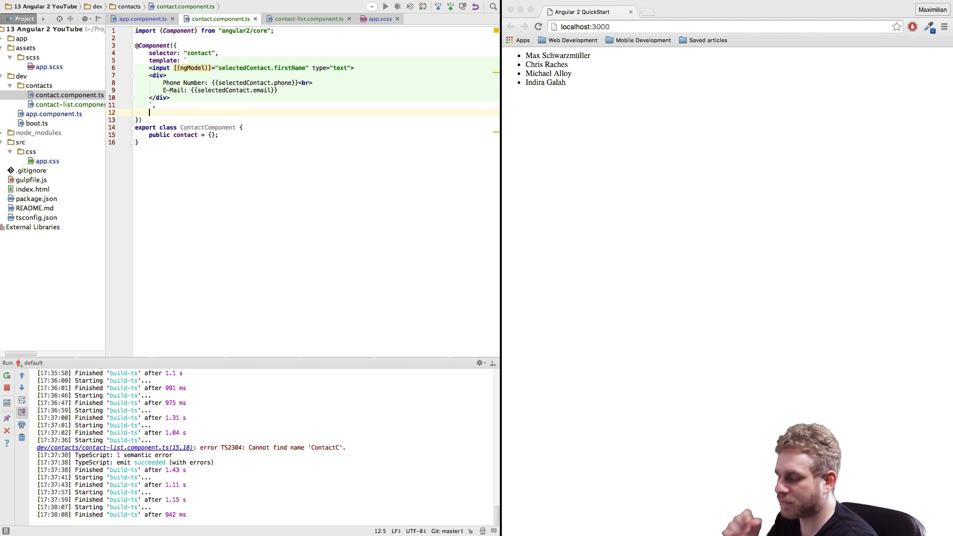
{"action": "type", "text": "inputs"}
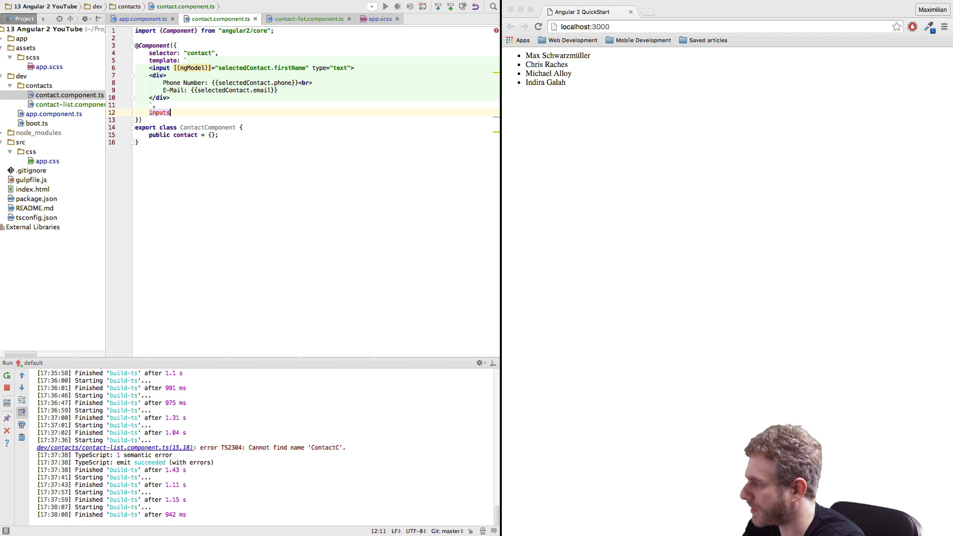
{"action": "type", "text": ": ["}
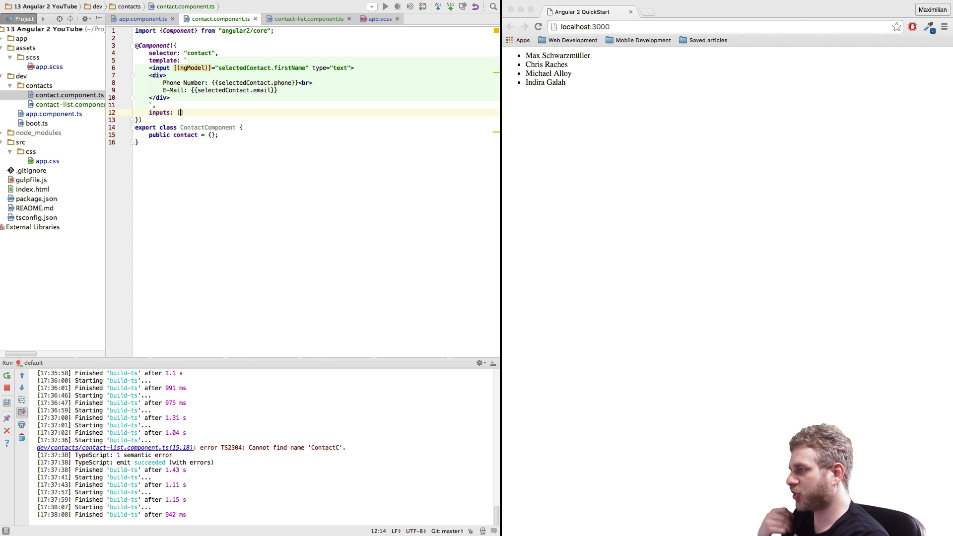
{"action": "type", "text": "\""}
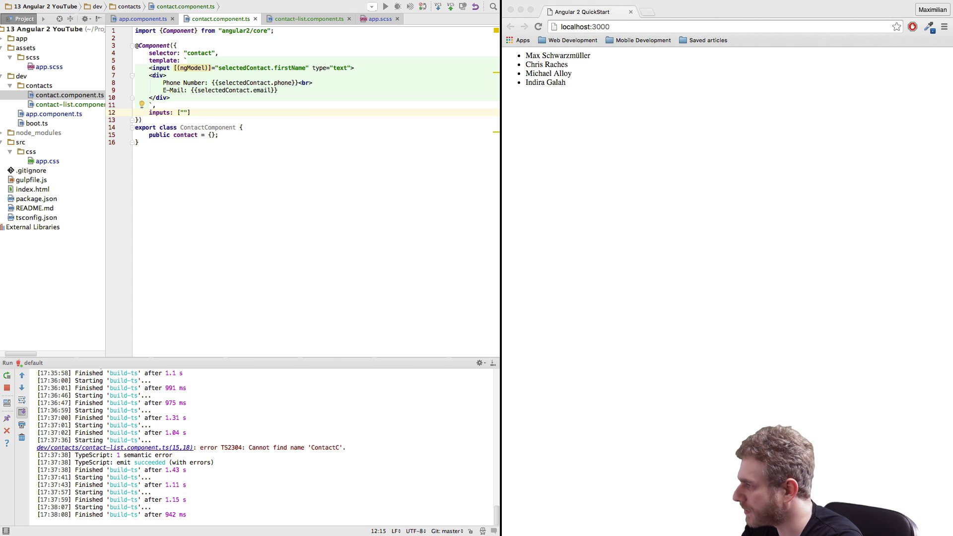
{"action": "type", "text": "contact"}
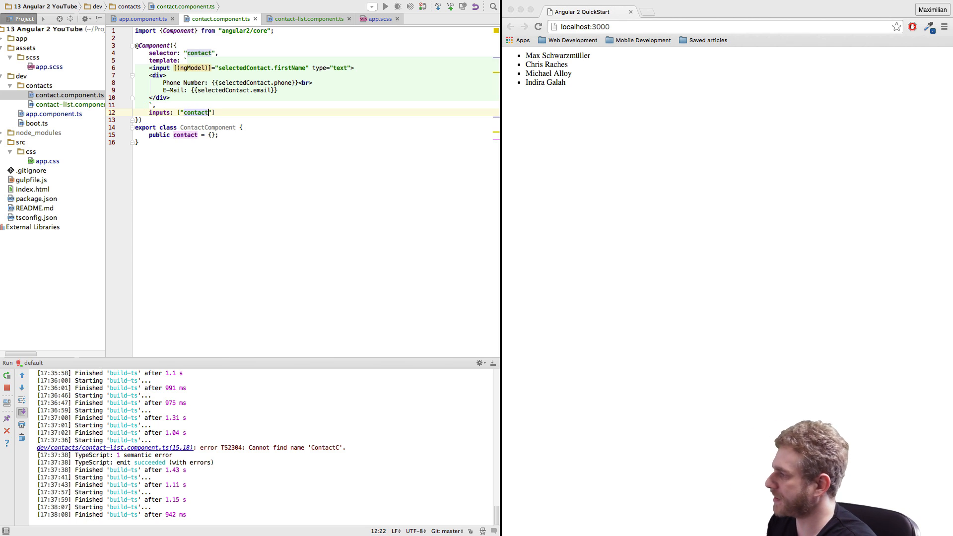
{"action": "double_click", "coordinate": [195, 112]}
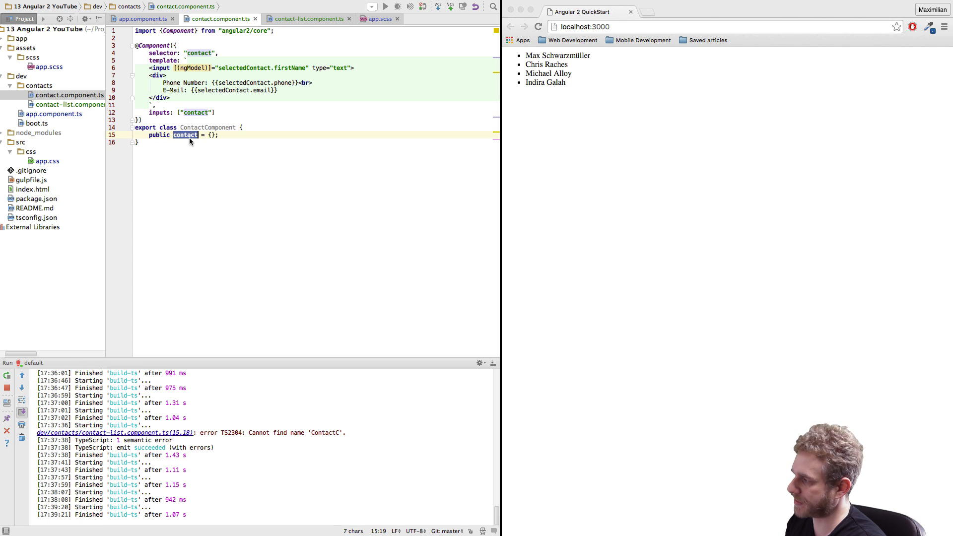
{"action": "left_click", "coordinate": [69, 104]}
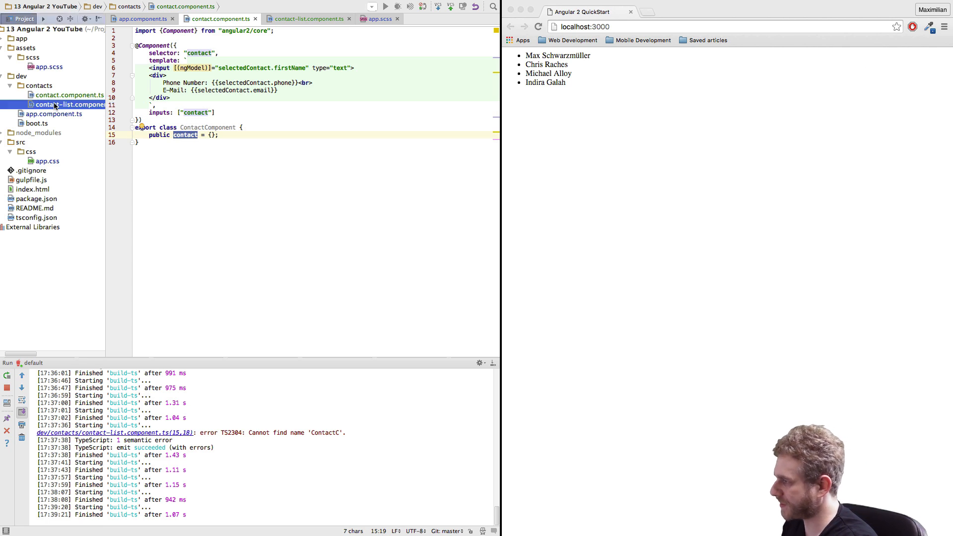
Add <contact [contact]="selectedContact"></contact> below the list; rename template selectedContact references to contact
{"action": "left_click", "coordinate": [303, 18]}
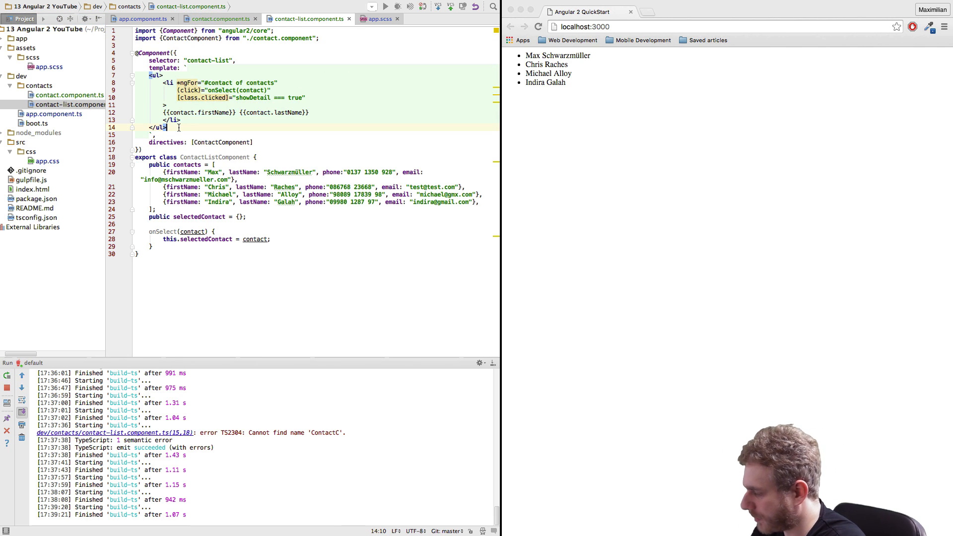
{"action": "type", "text": "<contact></contact>"}
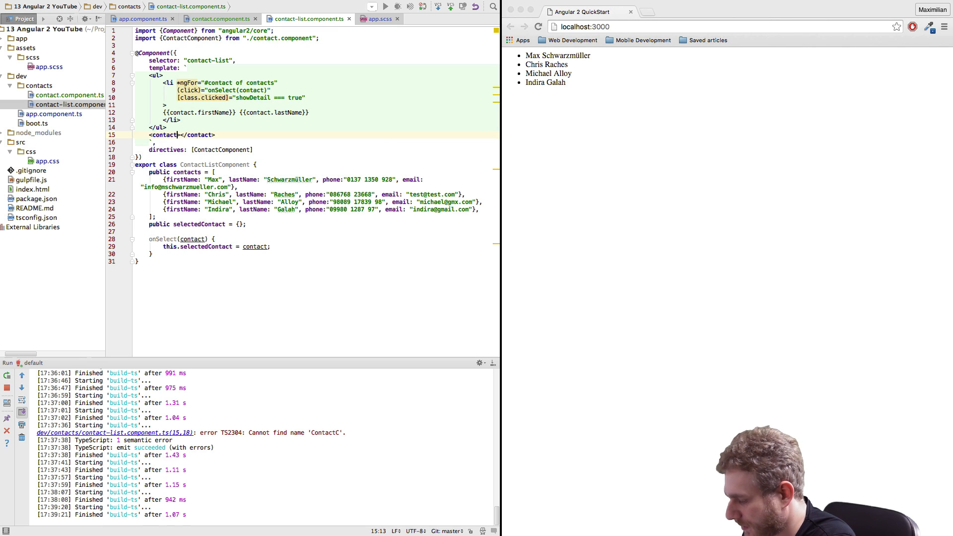
{"action": "type", "text": "[contact]=\""}
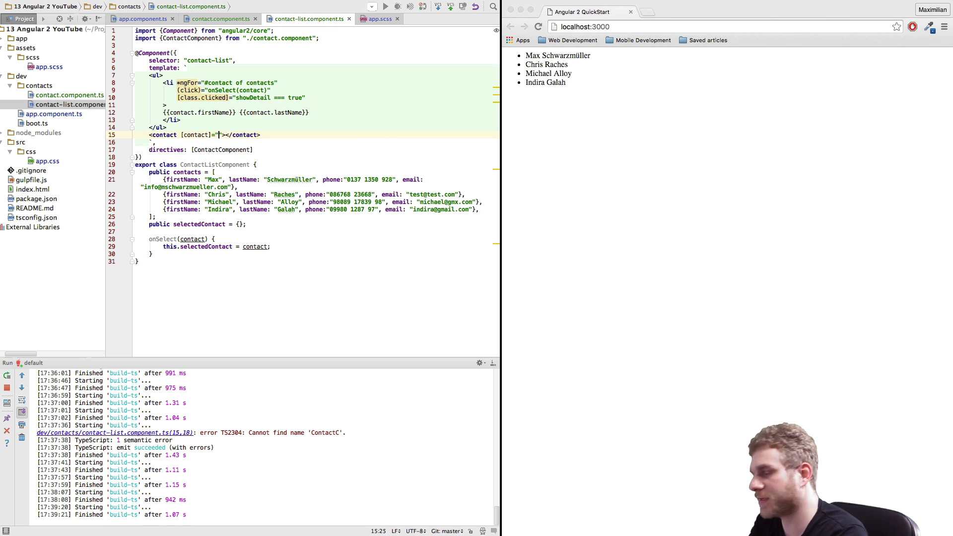
{"action": "type", "text": "\""}
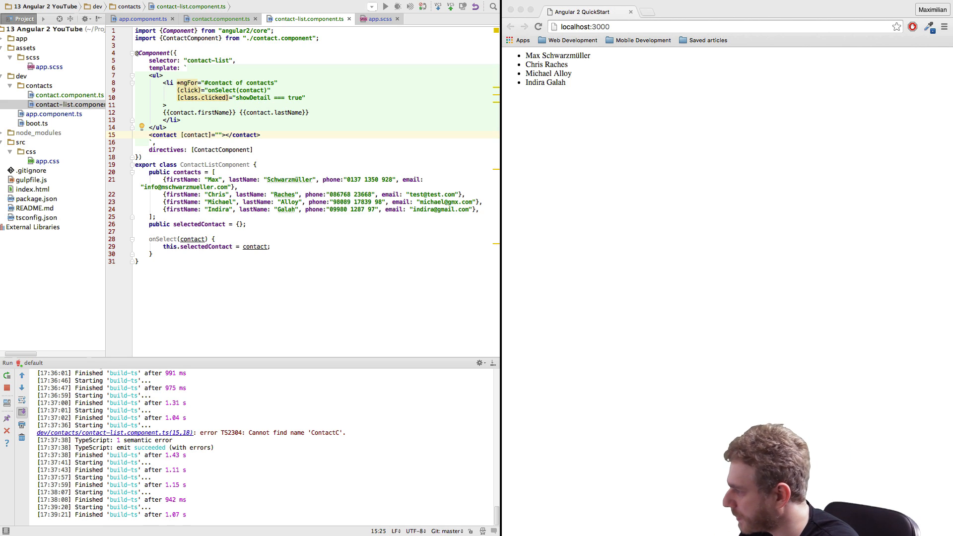
{"action": "type", "text": "selecte"}
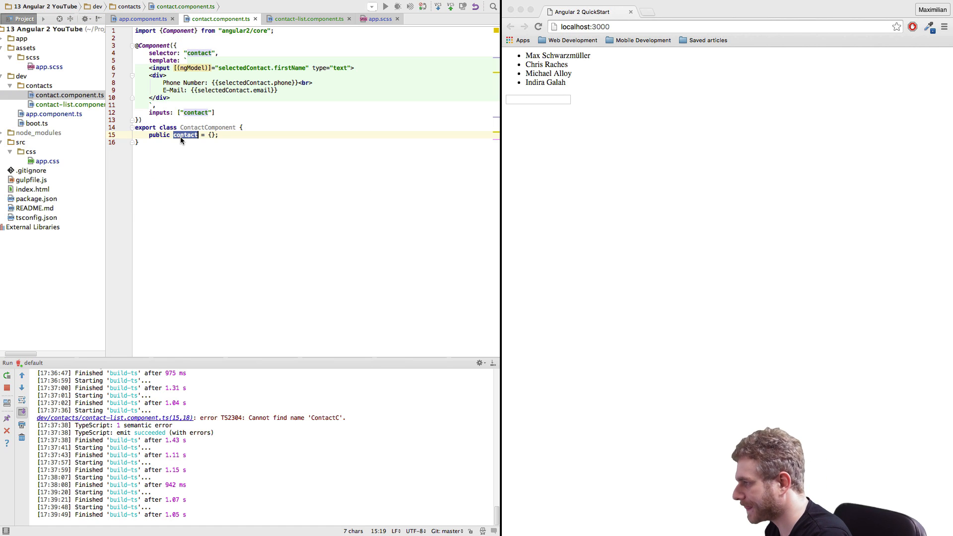
{"action": "left_click", "coordinate": [255, 67]}
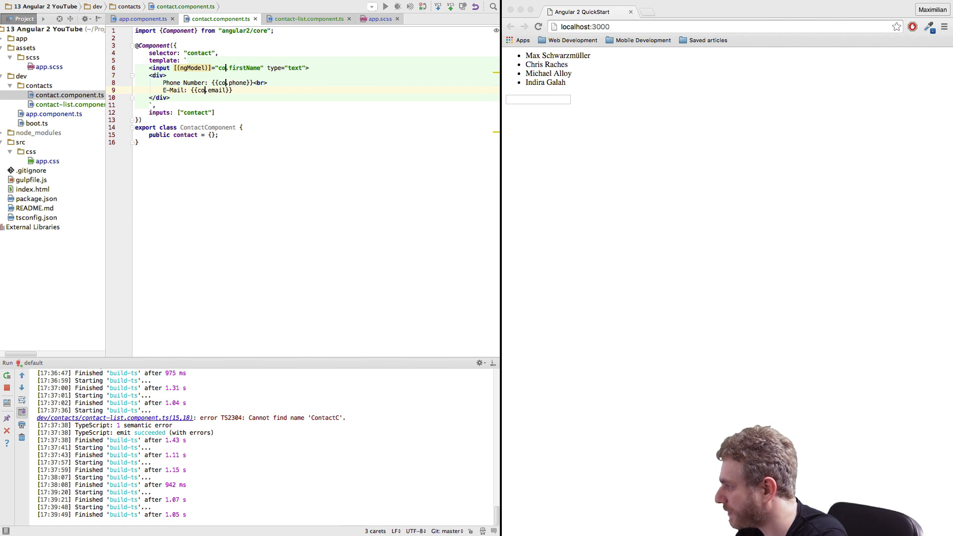
{"action": "type", "text": "ntact"}
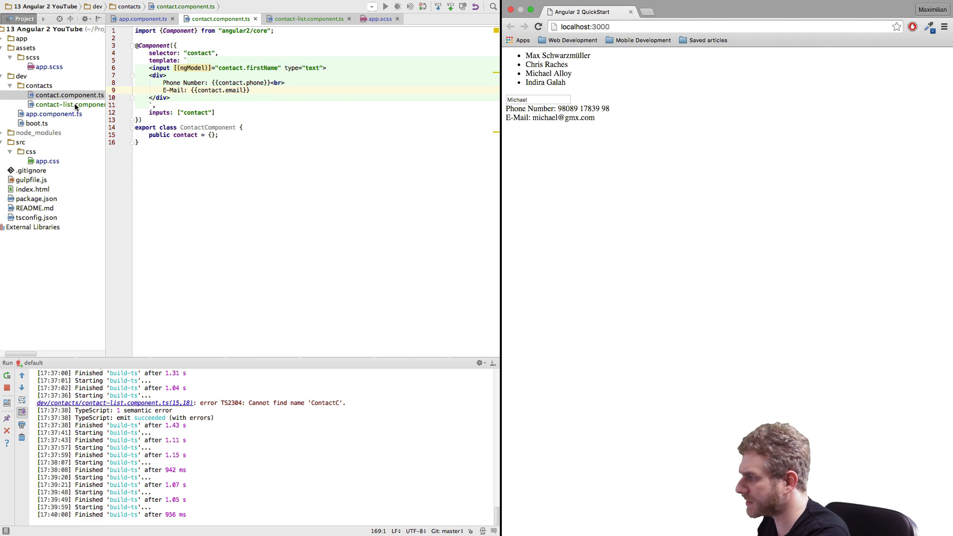
Bind [class.clicked]="selectedContact === contact", add styleUrls app.css, and test on Indira and Chris
{"action": "left_click", "coordinate": [307, 18]}
{"action": "type", "text": "[class.clicked]=\"s"}
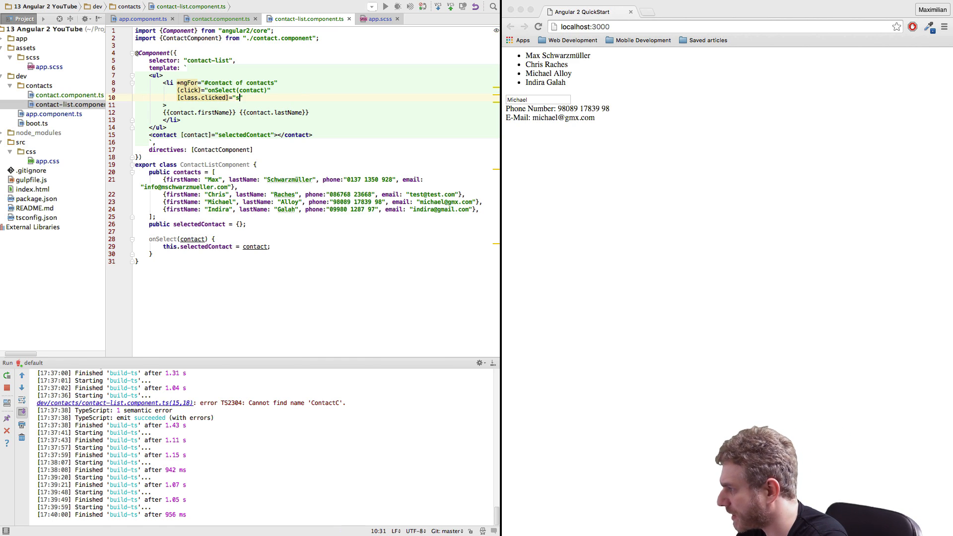
{"action": "type", "text": "electedCo"}
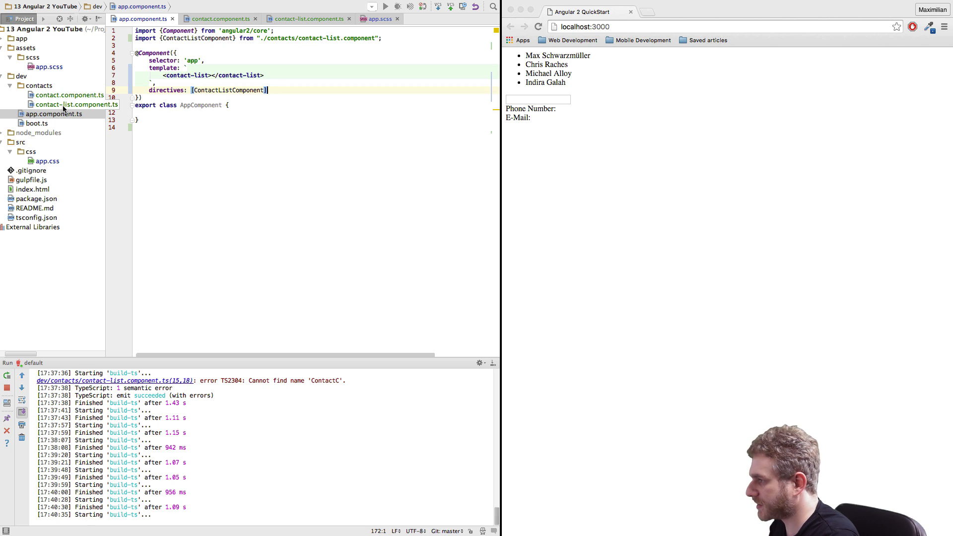
{"action": "left_click", "coordinate": [310, 18]}
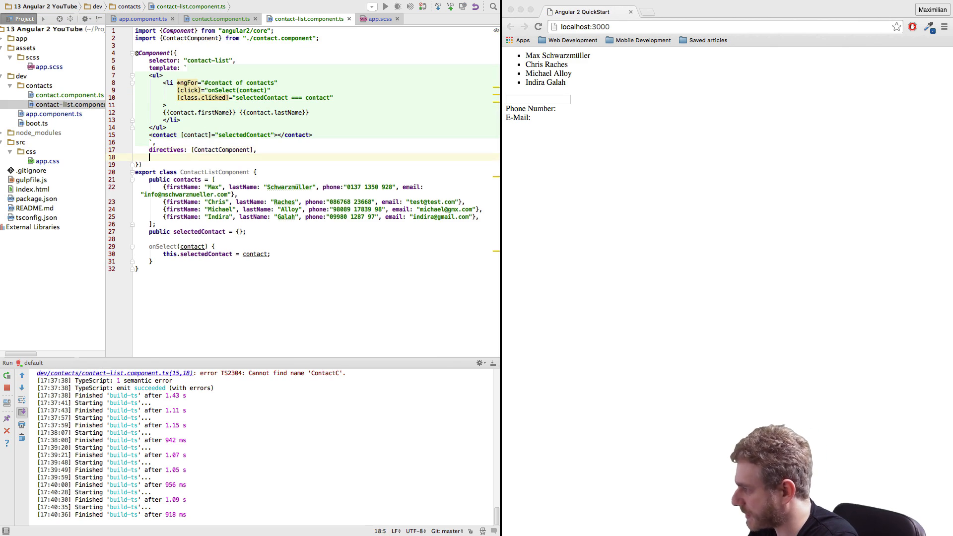
{"action": "type", "text": "styleUrls: [\"../src/css/app.css\"]"}
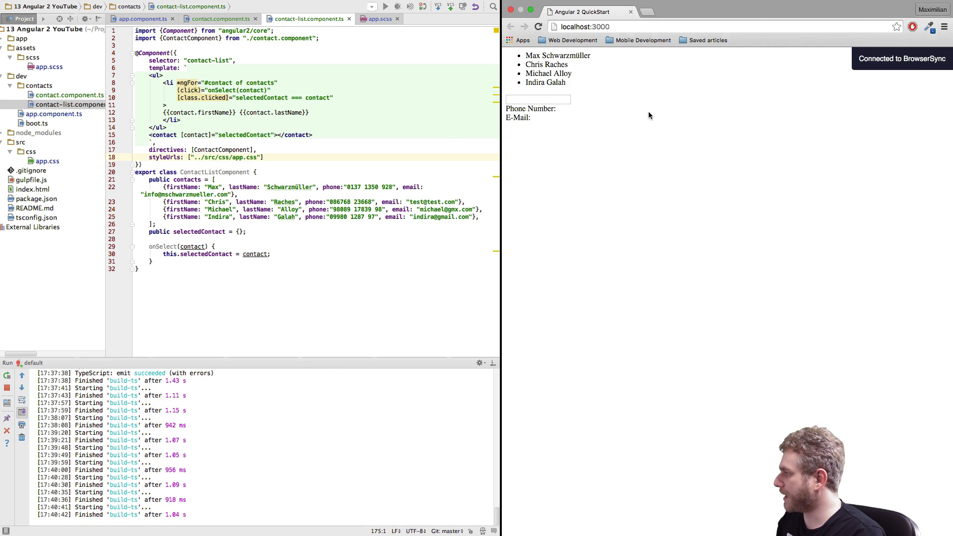
{"action": "left_click", "coordinate": [549, 82]}
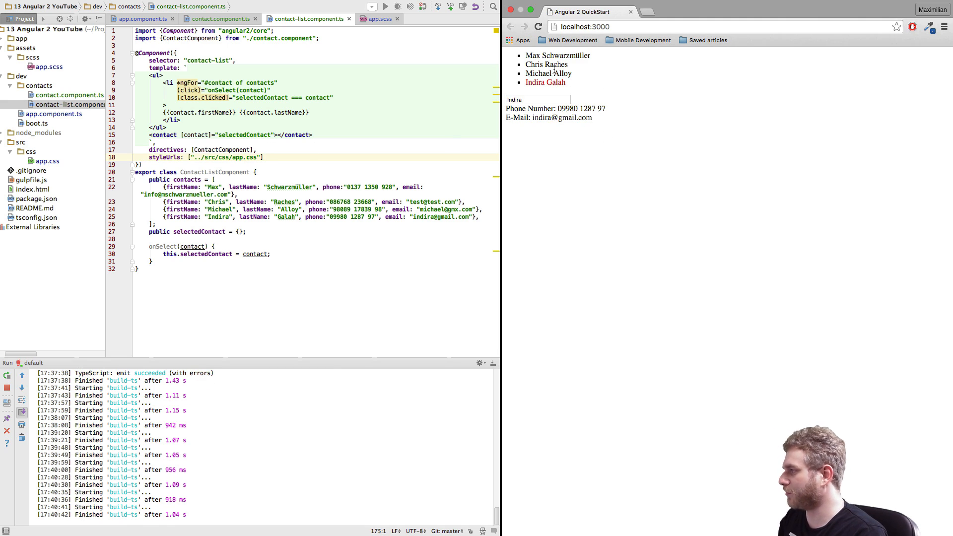
{"action": "left_click", "coordinate": [546, 64]}
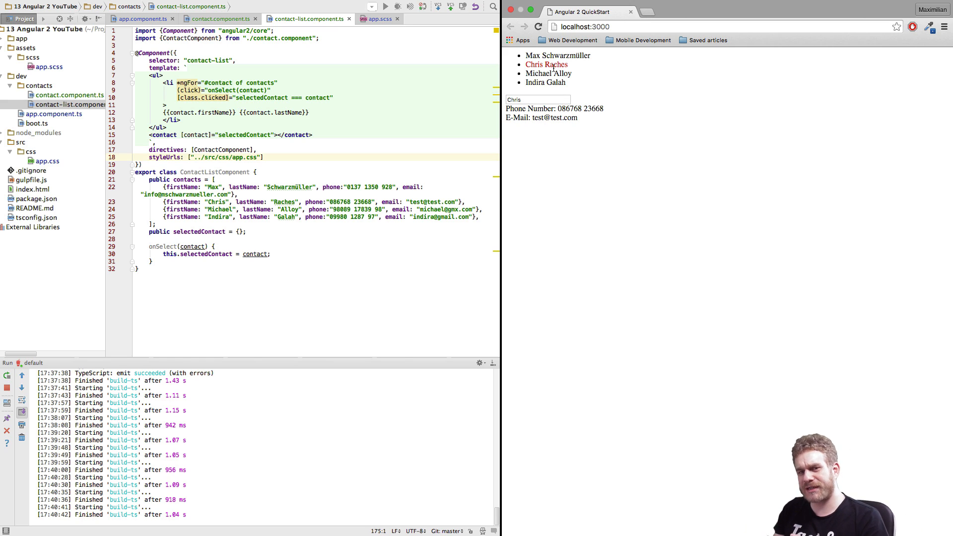